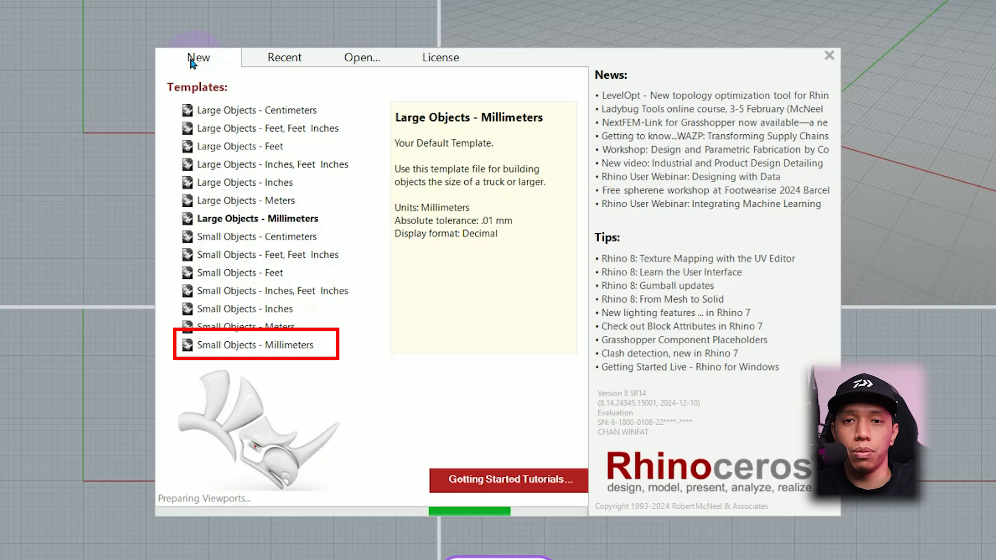
- Create a new model from the Small Objects - Millimeters template
double_click(253, 345)
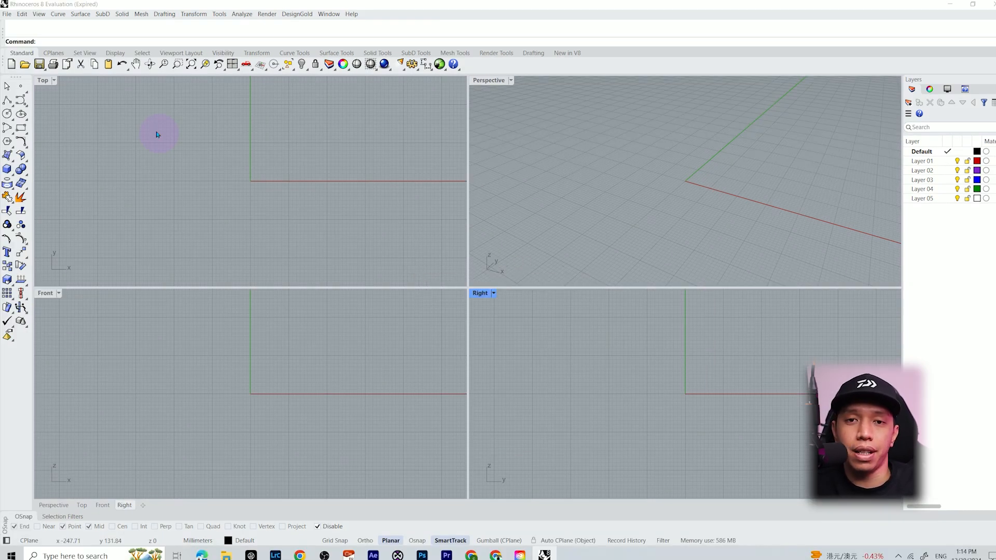
left_click(25, 64)
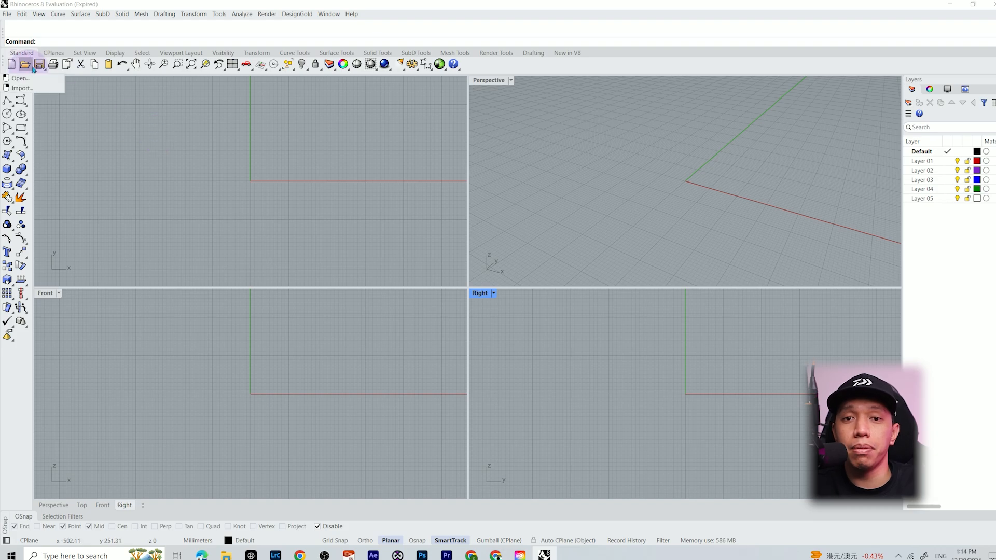
mouse_move(273, 63)
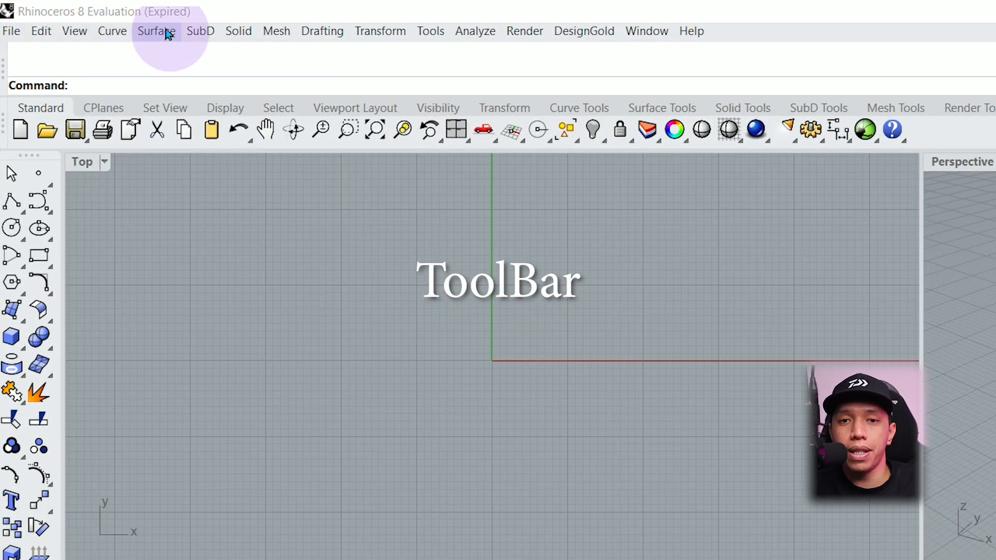
mouse_move(200, 31)
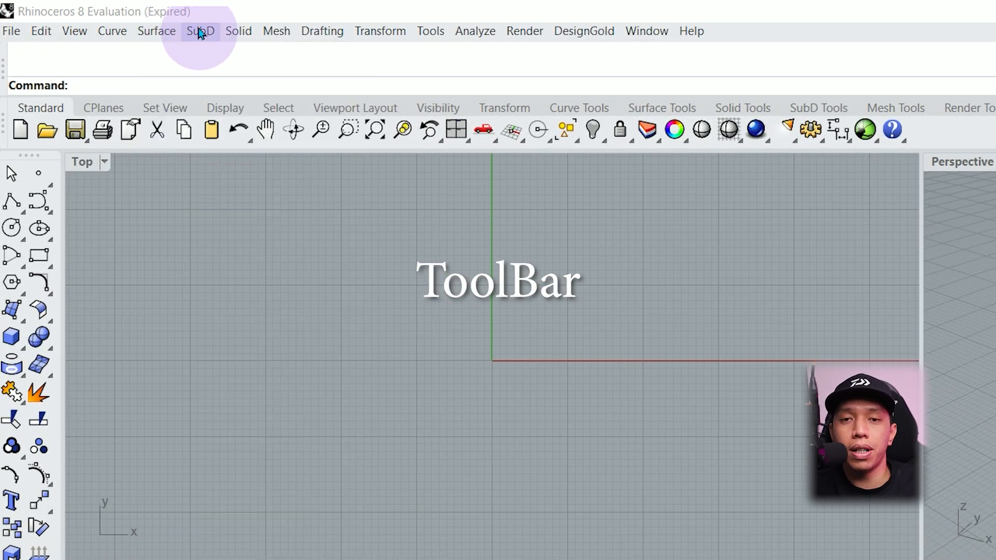
mouse_move(238, 31)
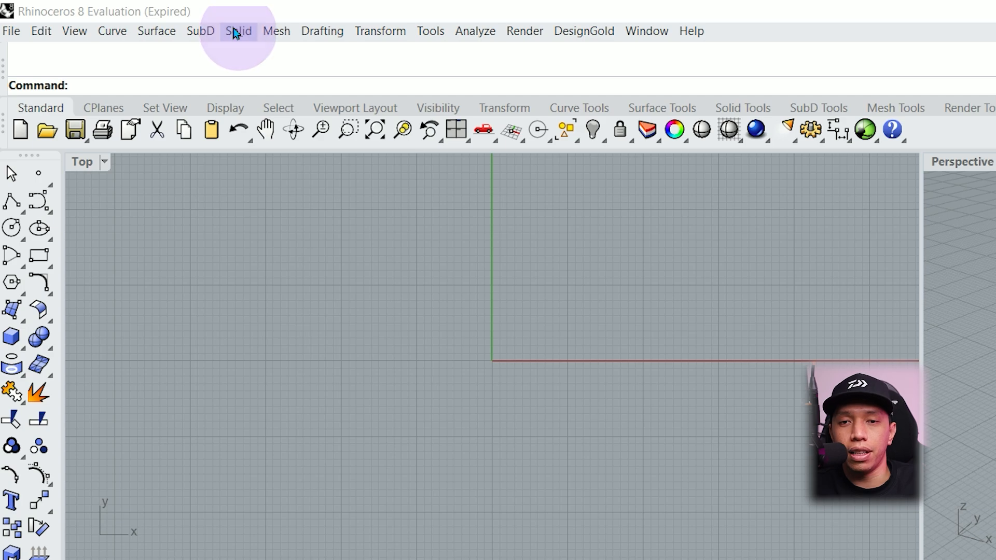
left_click(380, 31)
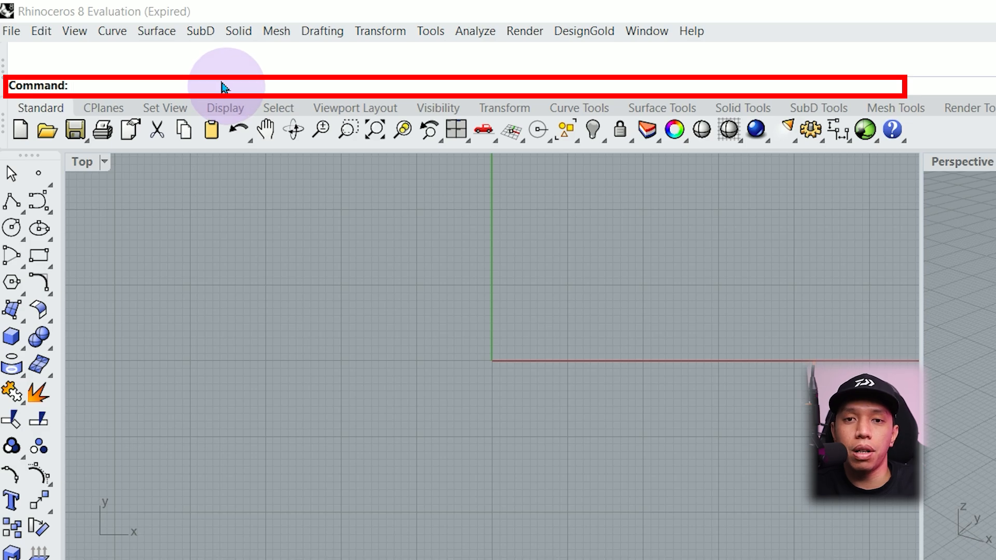
type("Bu")
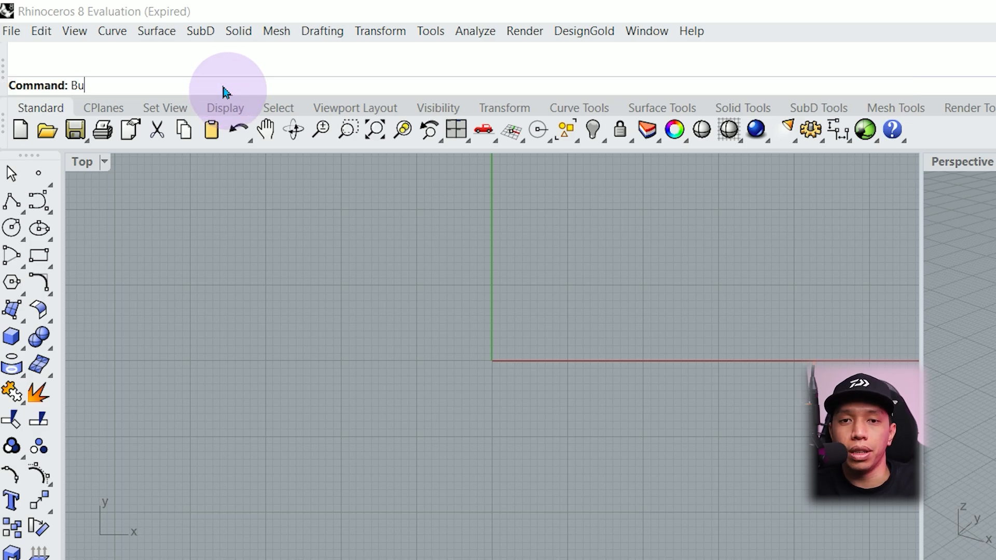
type("o")
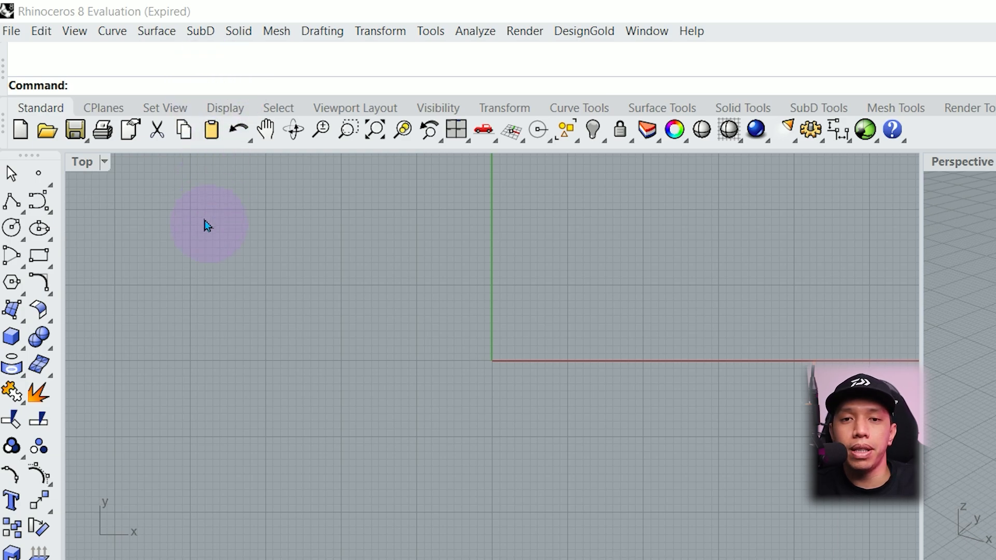
mouse_move(187, 199)
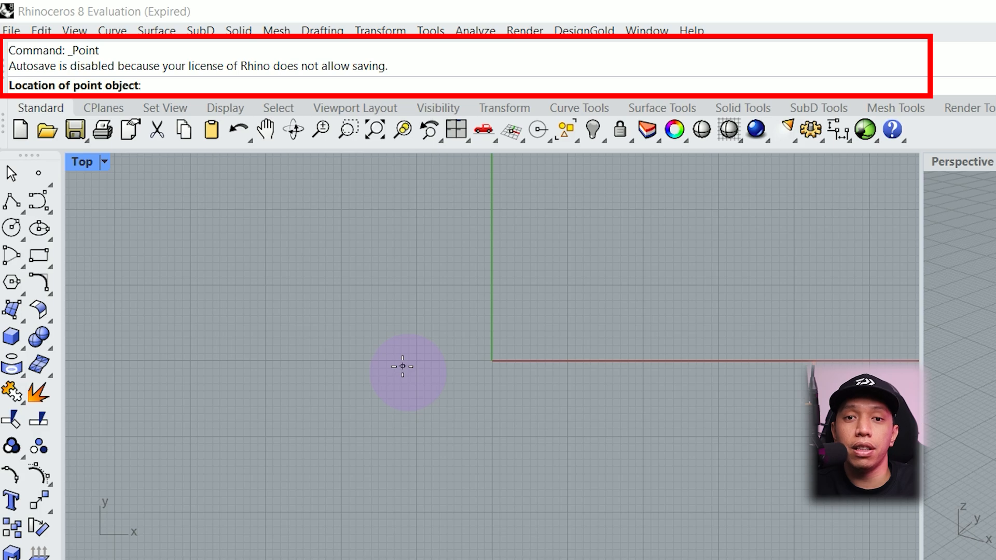
left_click(402, 367)
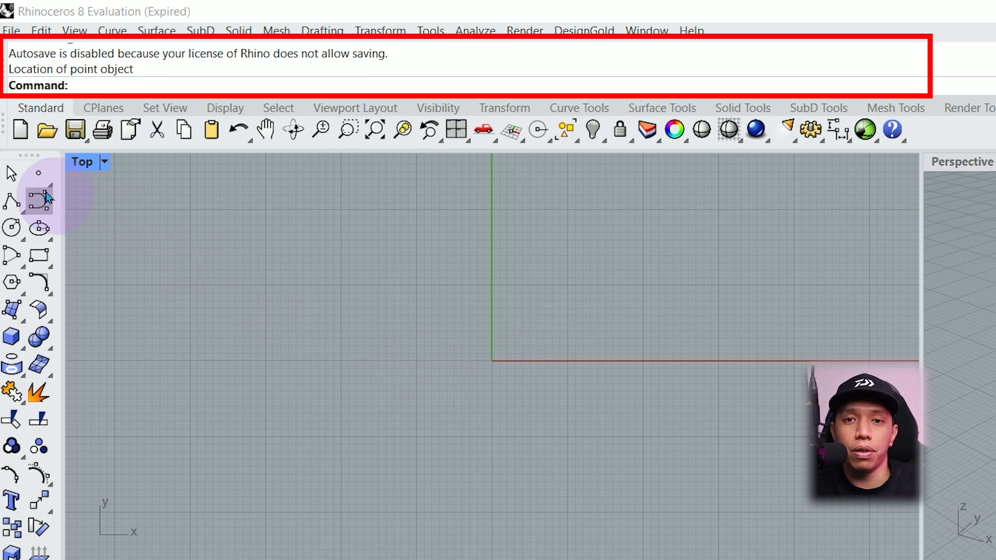
left_click(566, 276)
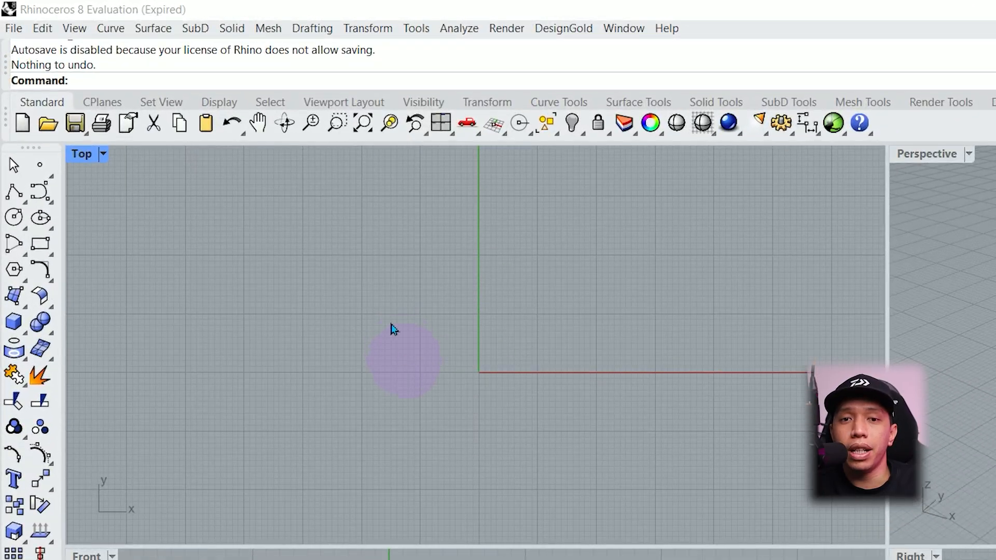
- Browse the Display, CPlanes and Standard tool tabs, then the viewport layout tools
left_click(219, 102)
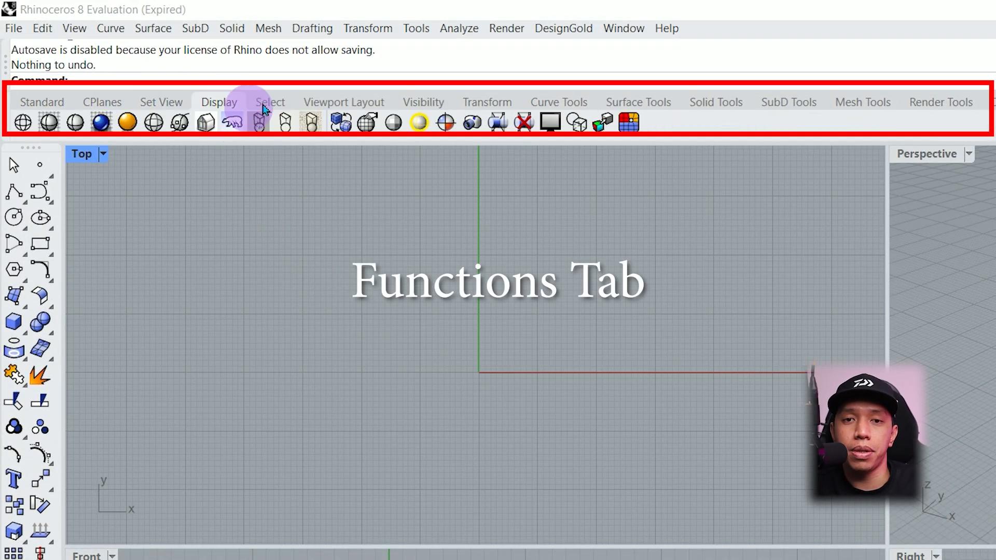
left_click(102, 102)
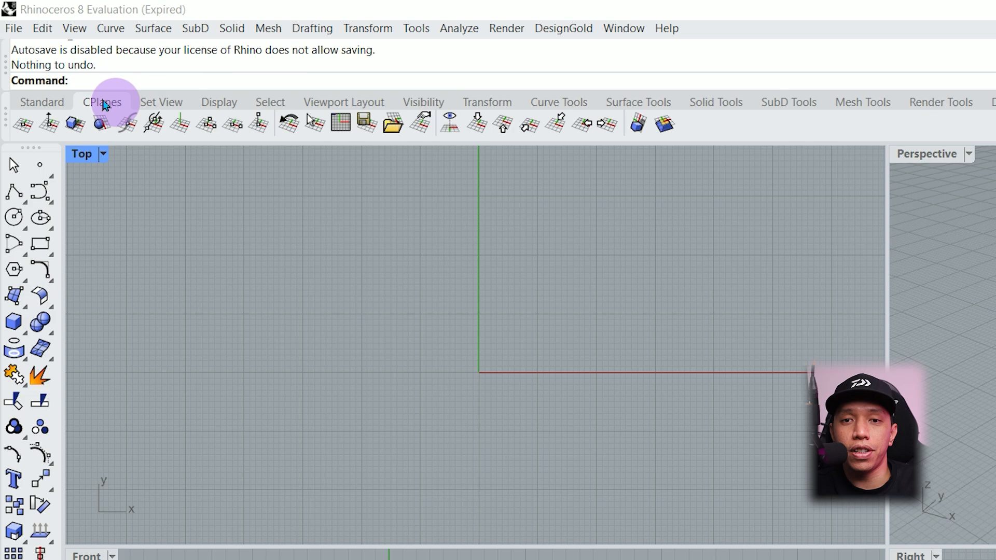
left_click(42, 102)
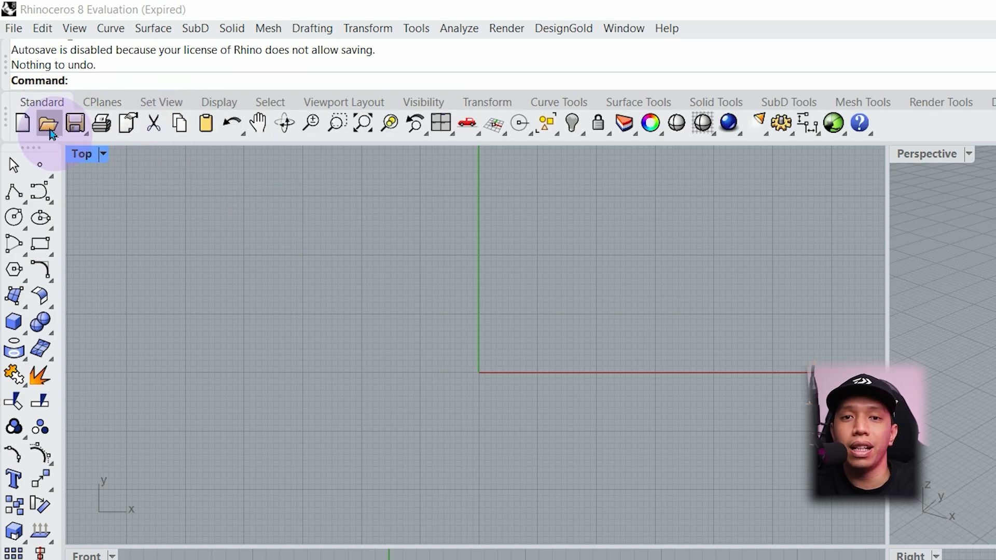
mouse_move(283, 122)
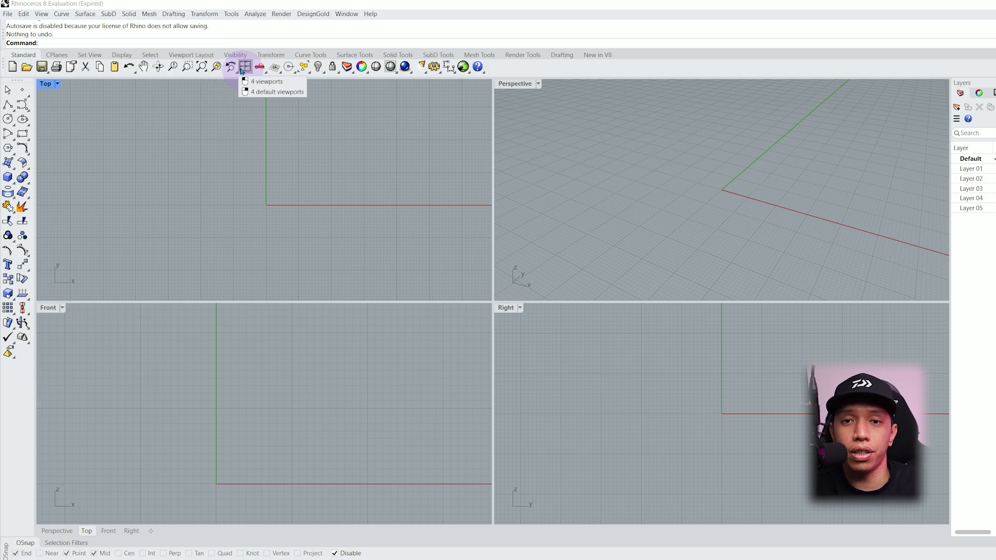
mouse_move(244, 66)
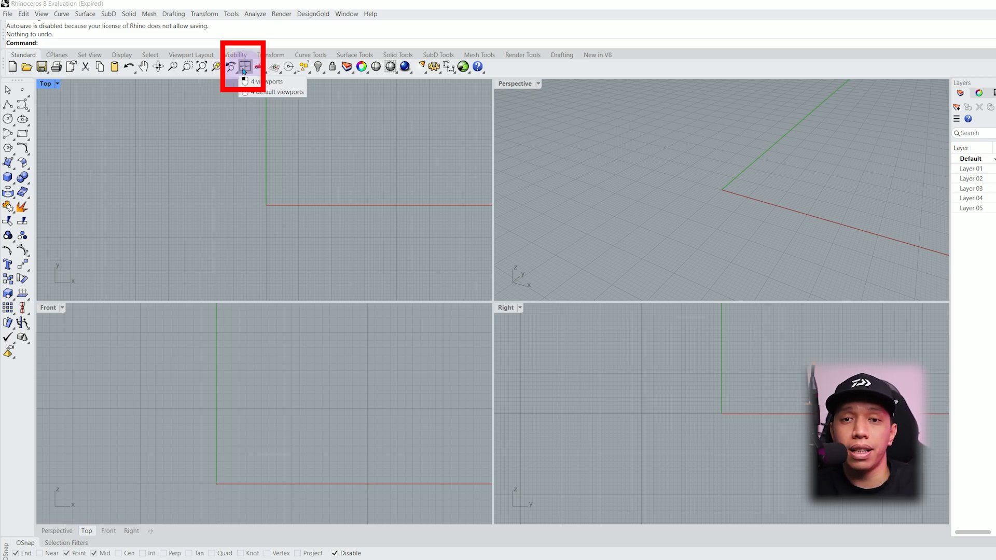
mouse_move(244, 66)
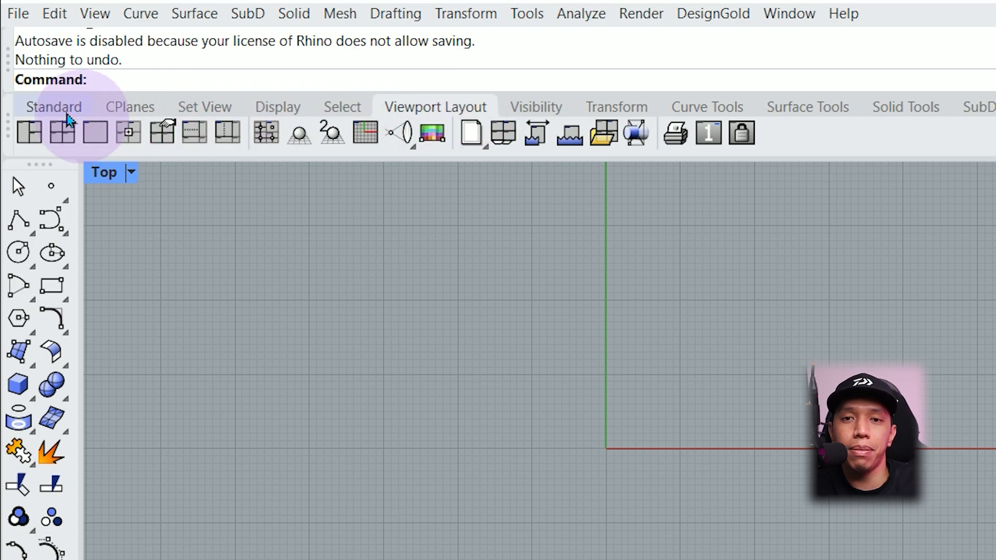
left_click(127, 132)
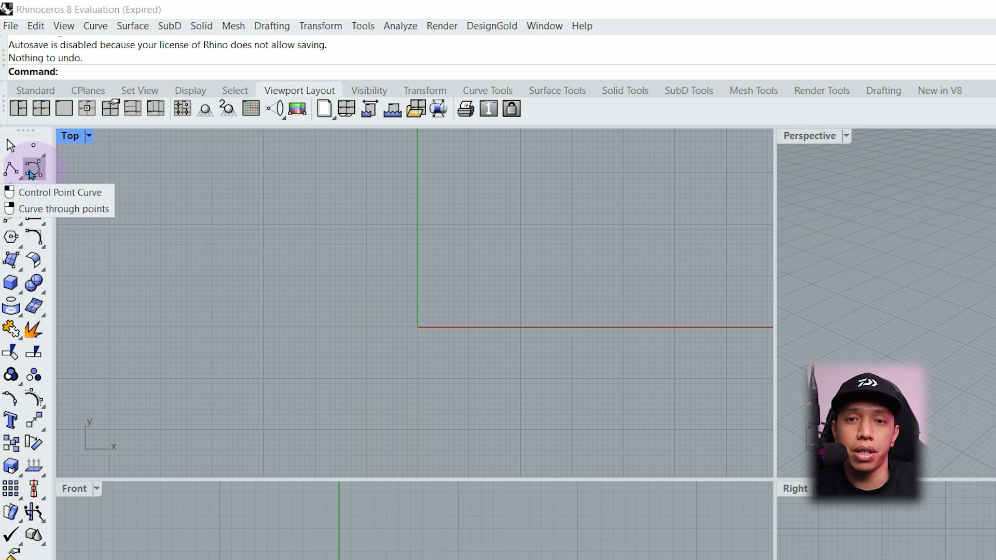
mouse_move(10, 282)
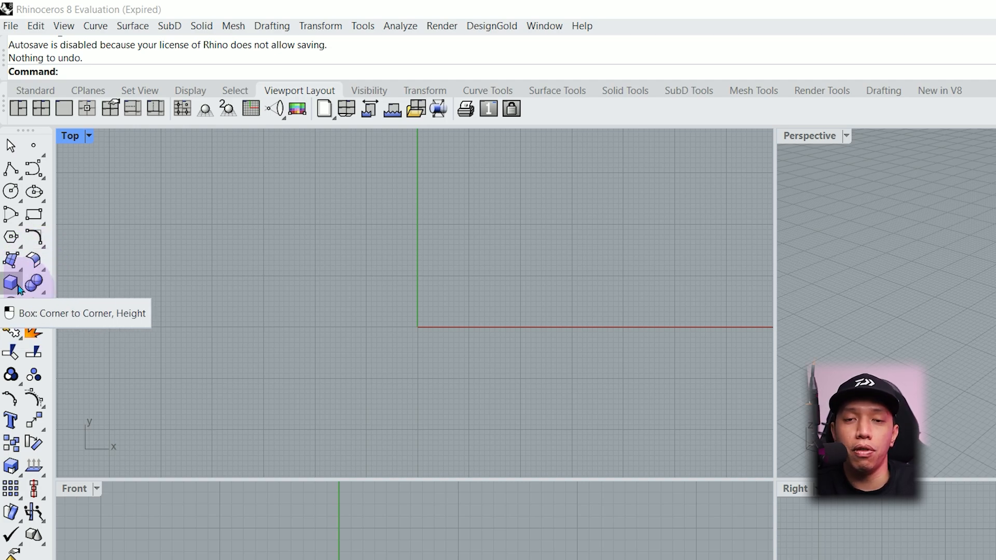
mouse_move(11, 352)
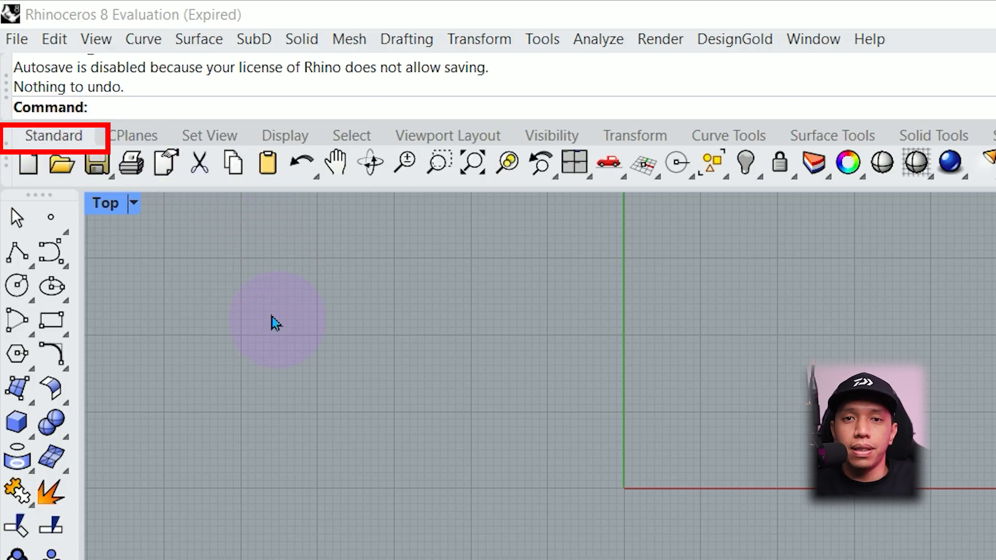
mouse_move(184, 283)
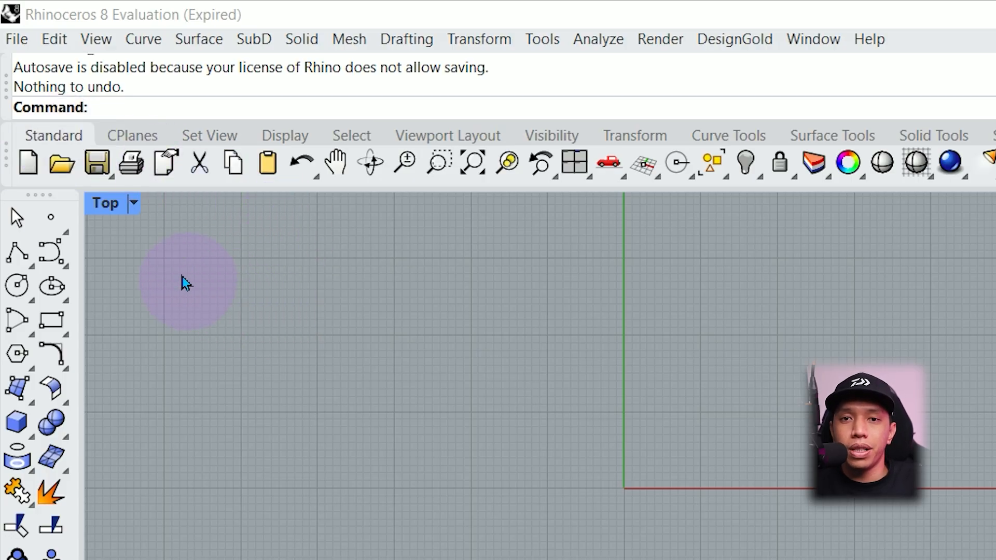
mouse_move(193, 284)
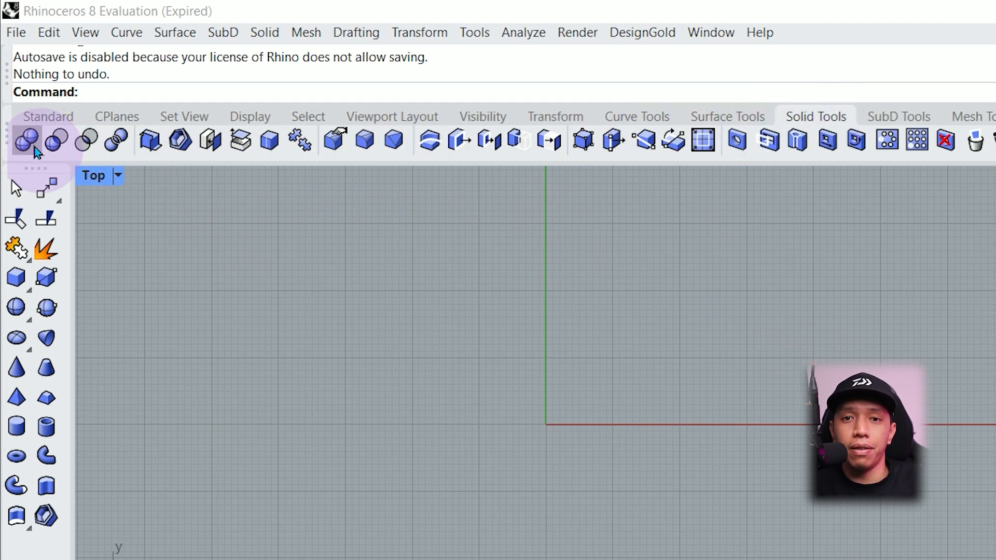
mouse_move(508, 146)
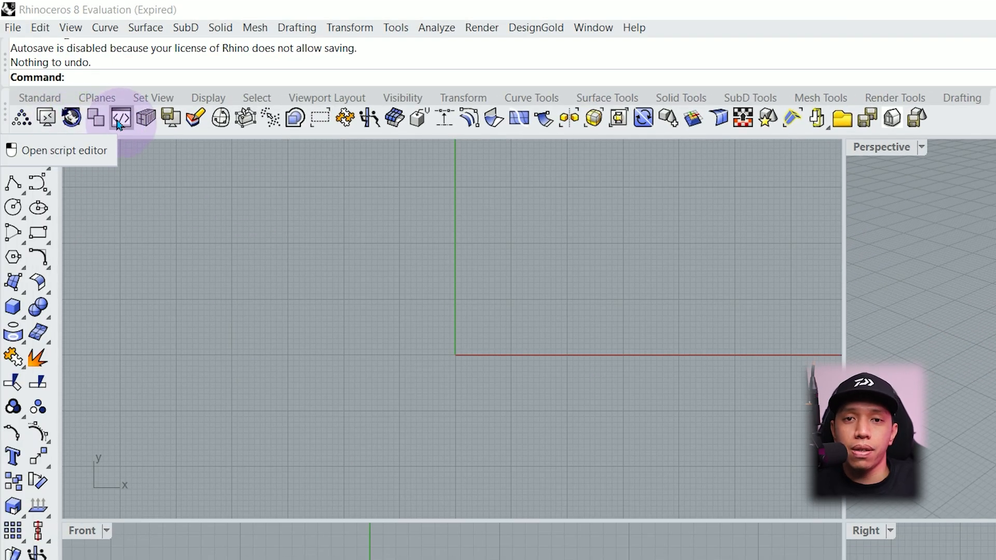
mouse_move(246, 118)
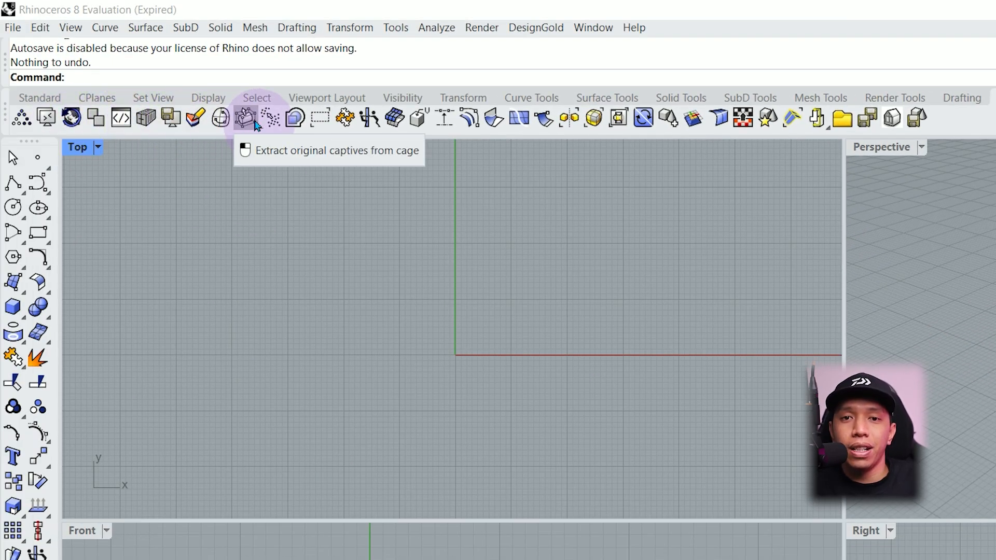
mouse_move(469, 119)
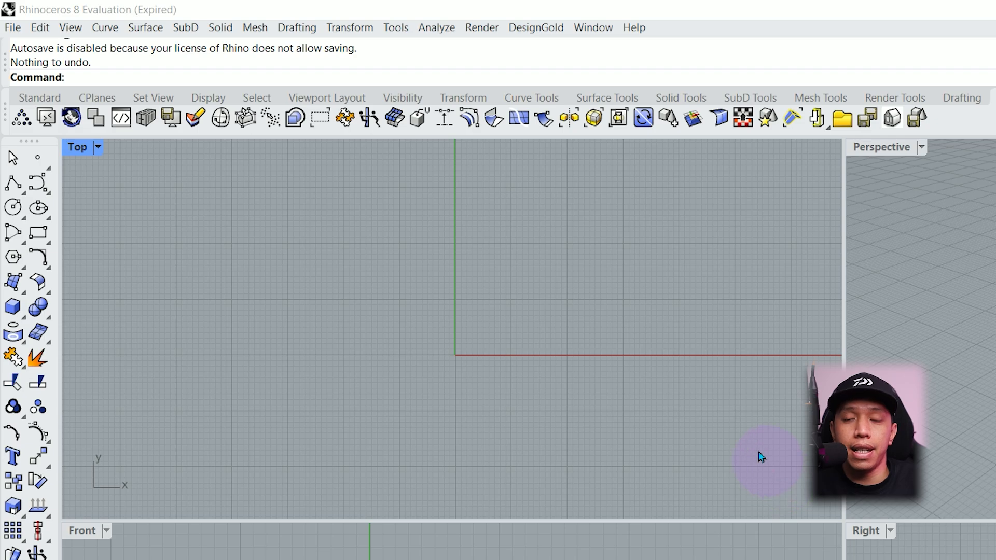
- Browse the toolbar tabs toward the Solid Tools and New in V8 sets
left_click(39, 97)
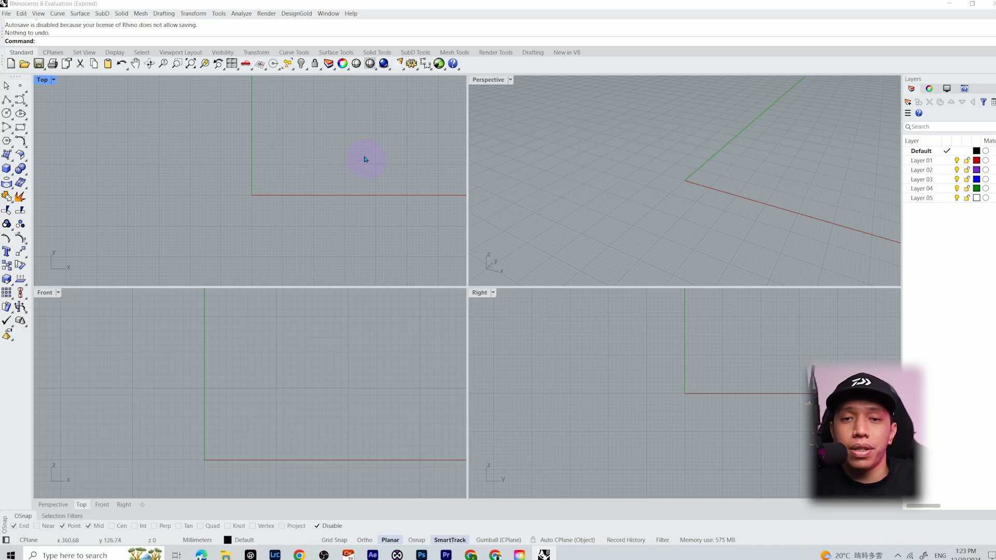
mouse_move(541, 371)
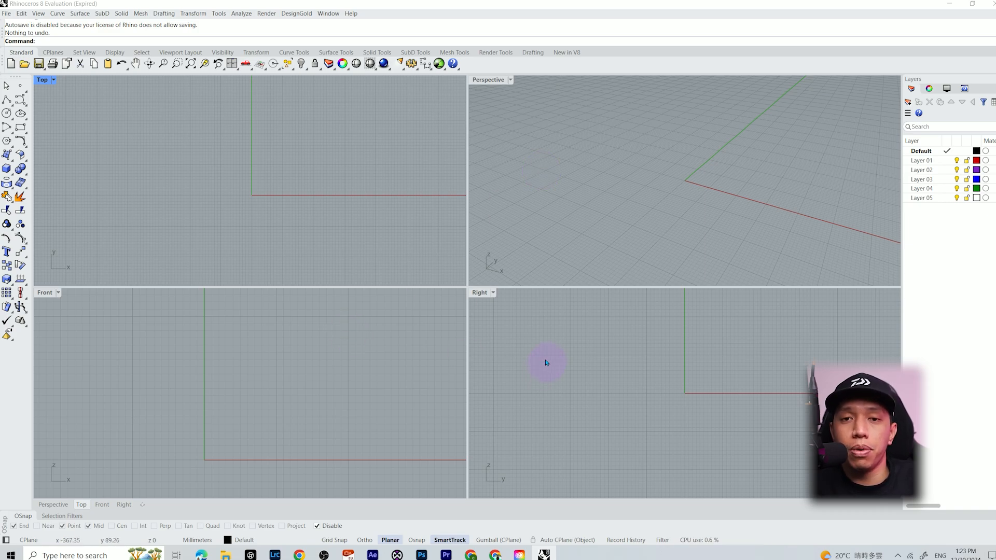
mouse_move(513, 264)
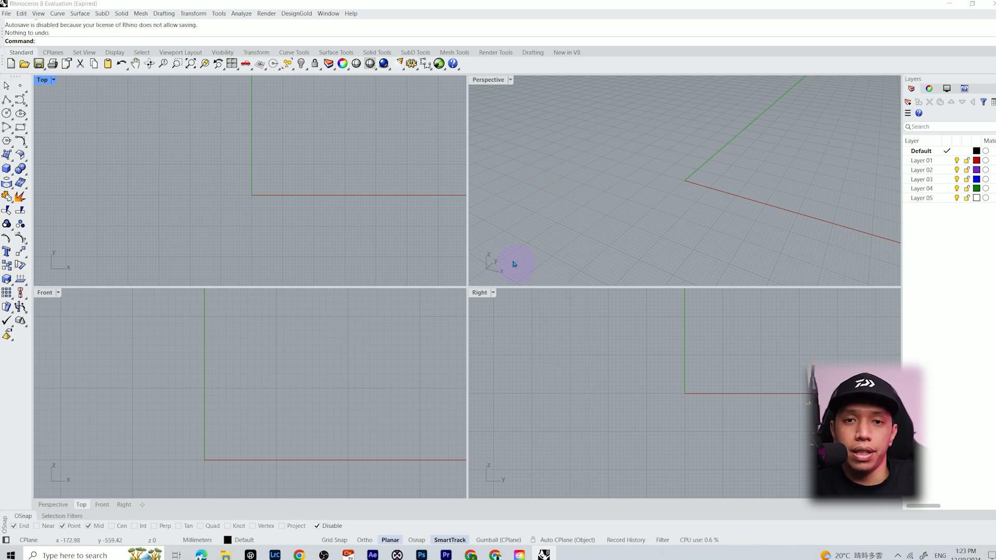
mouse_move(537, 239)
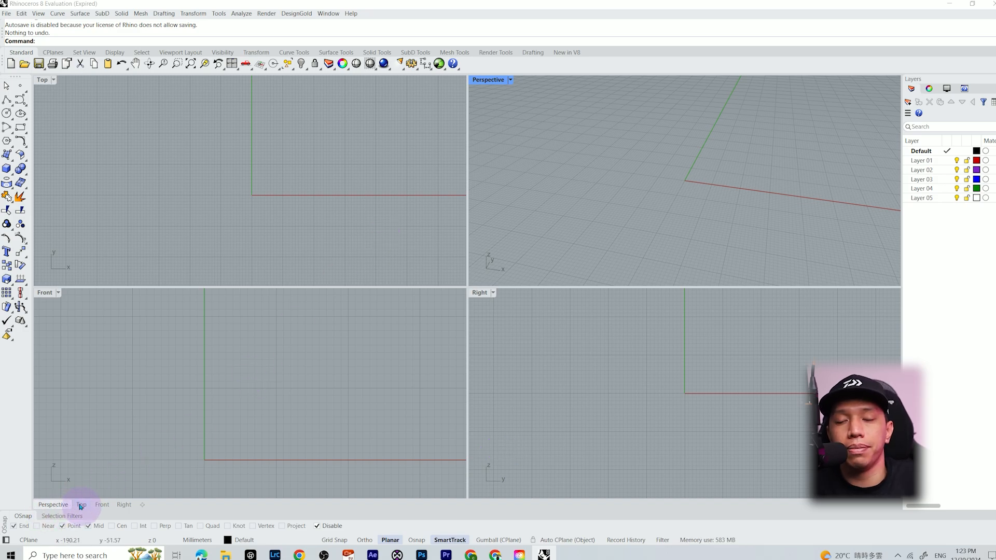
- Activate the Top viewport, then switch the active viewport to Right
left_click(124, 504)
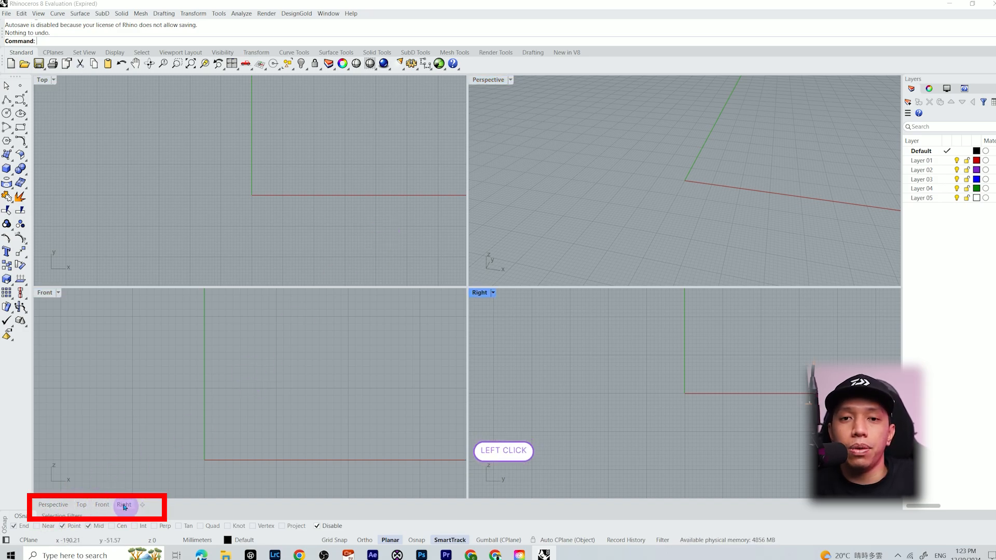
left_click(81, 505)
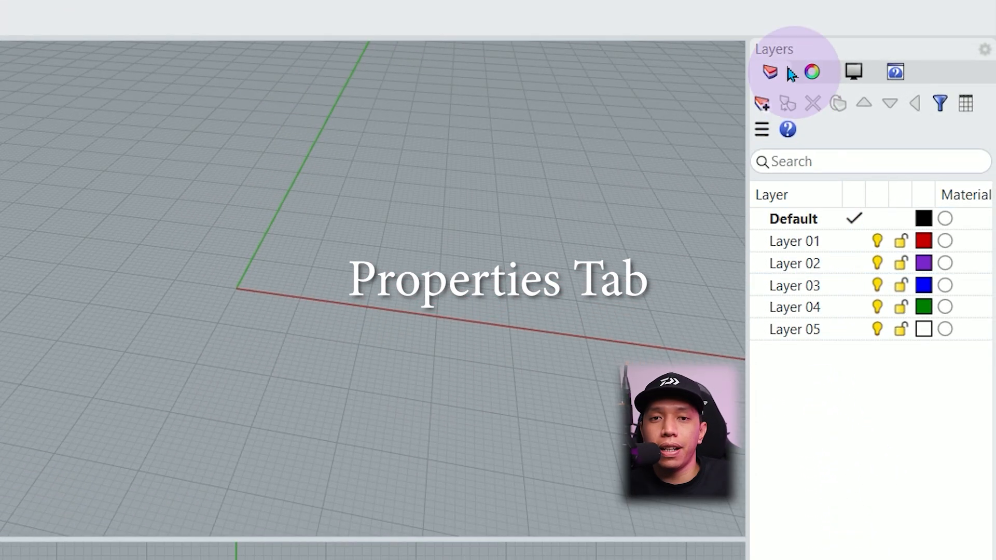
- Cycle through the Properties, Layers, Display and Help panels, scrolling down the help page
left_click(854, 71)
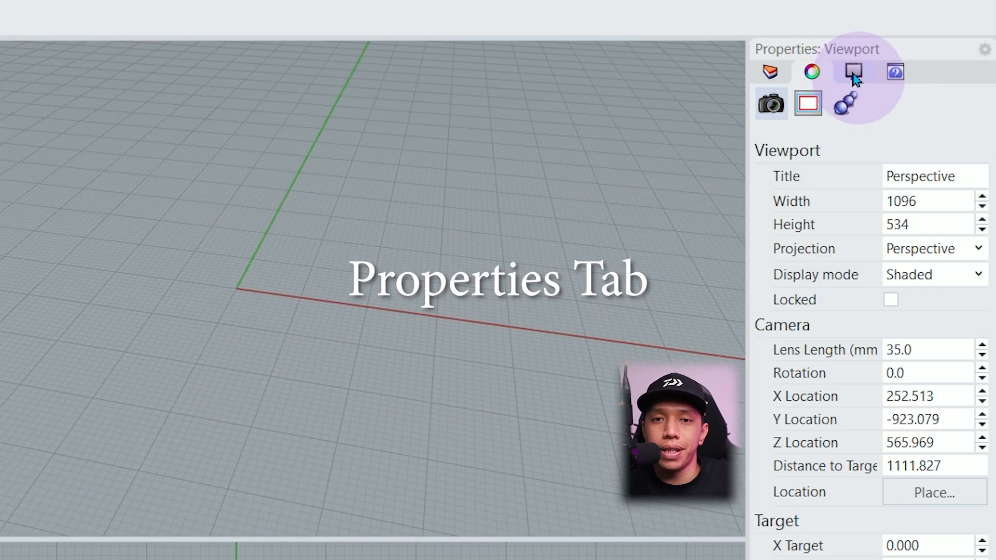
left_click(770, 71)
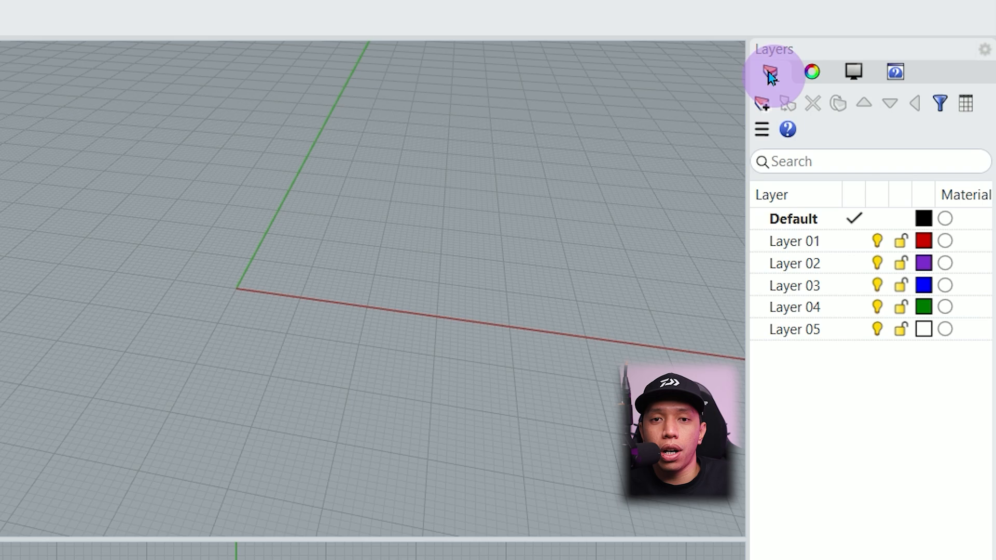
left_click(853, 71)
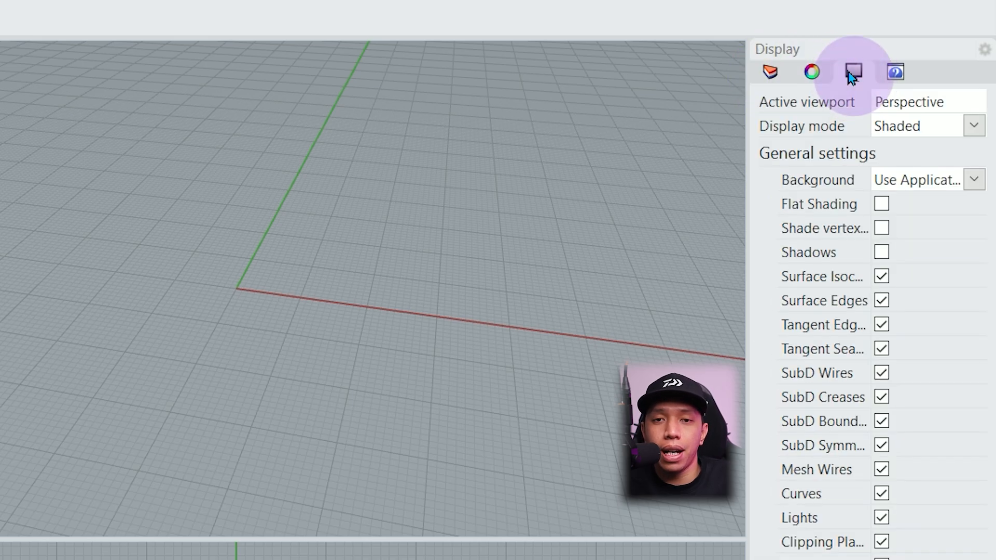
left_click(895, 71)
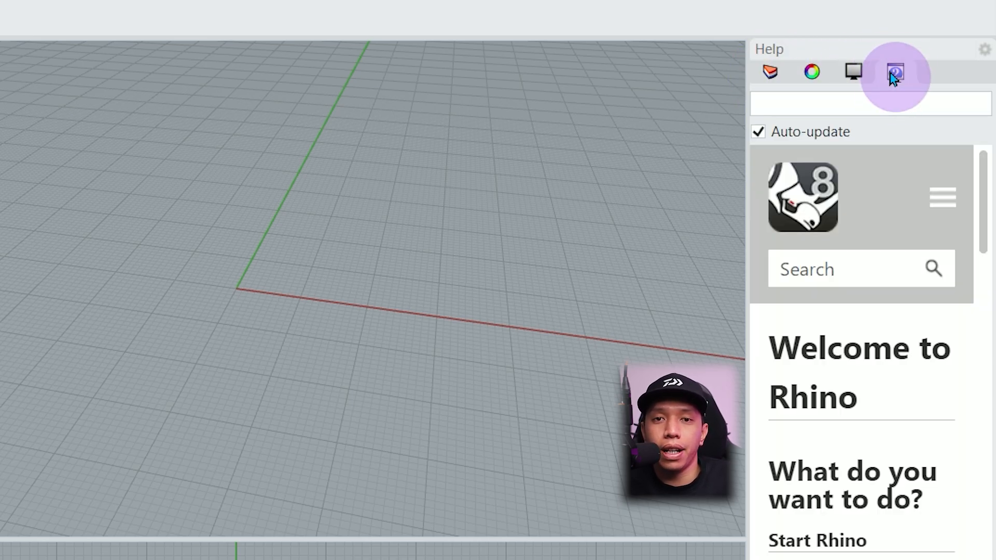
mouse_move(981, 215)
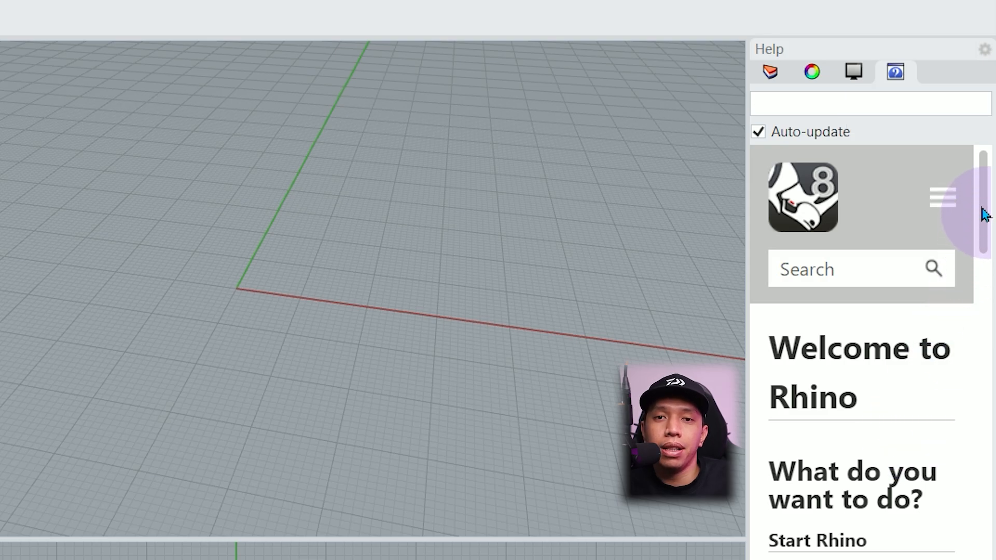
scroll("down", 3)
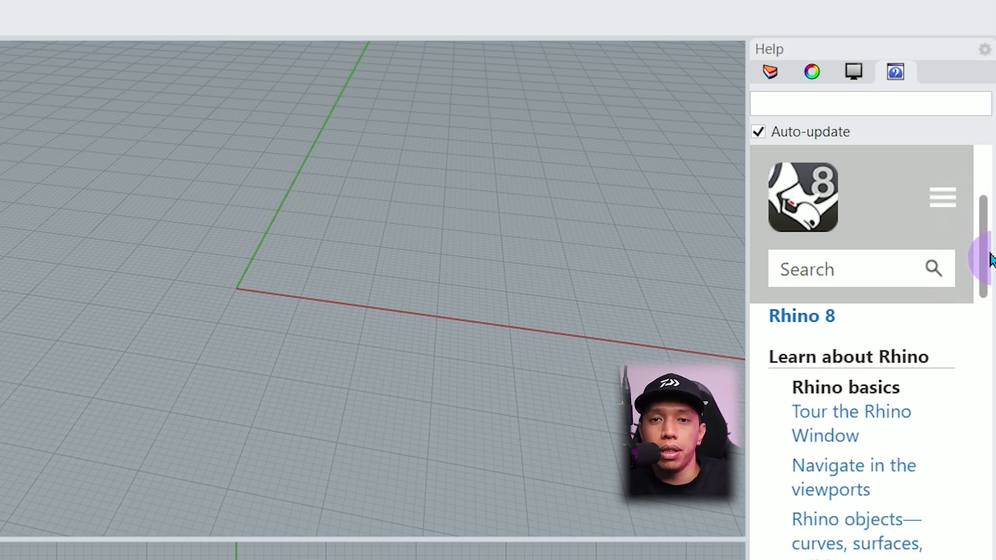
scroll("down", 3)
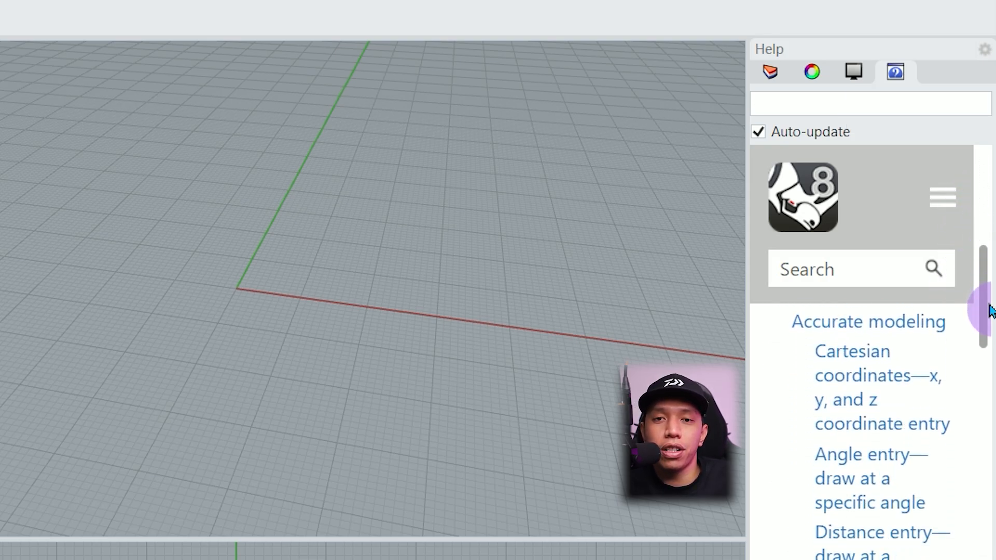
scroll("down", 3)
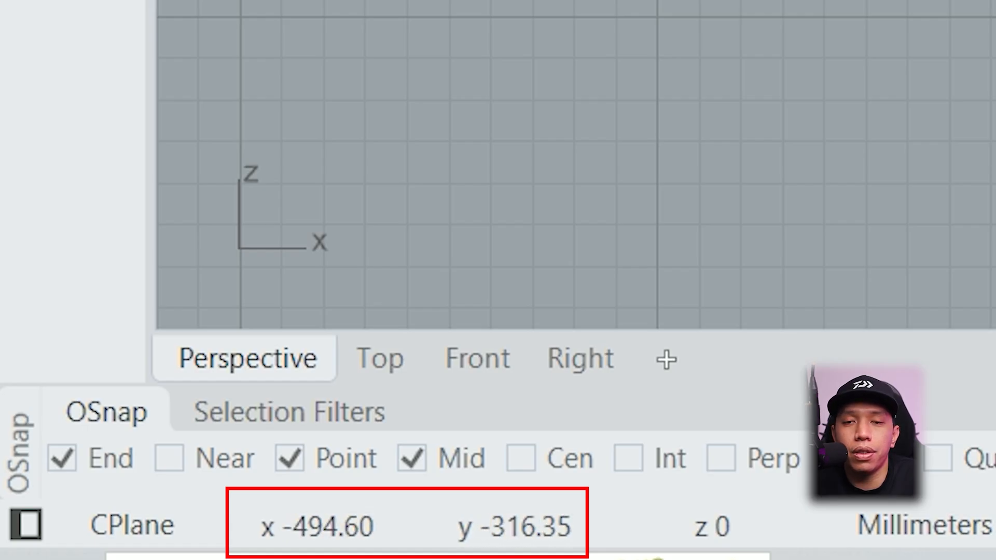
mouse_move(445, 190)
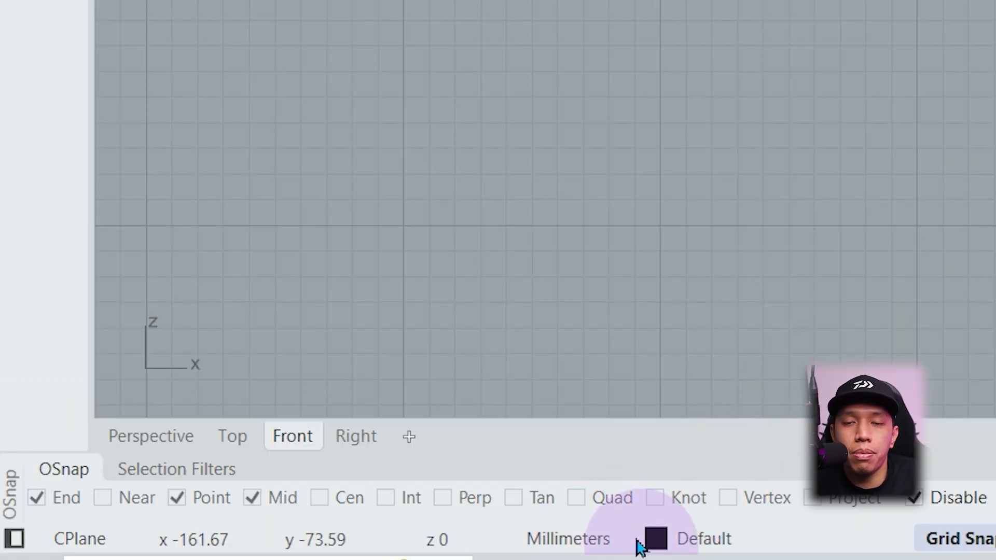
left_click(702, 538)
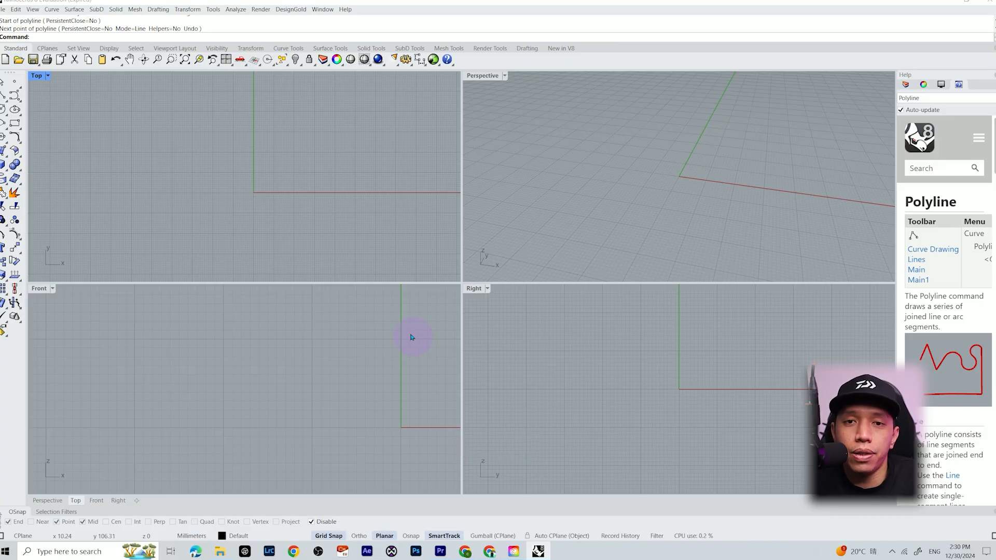
mouse_move(208, 233)
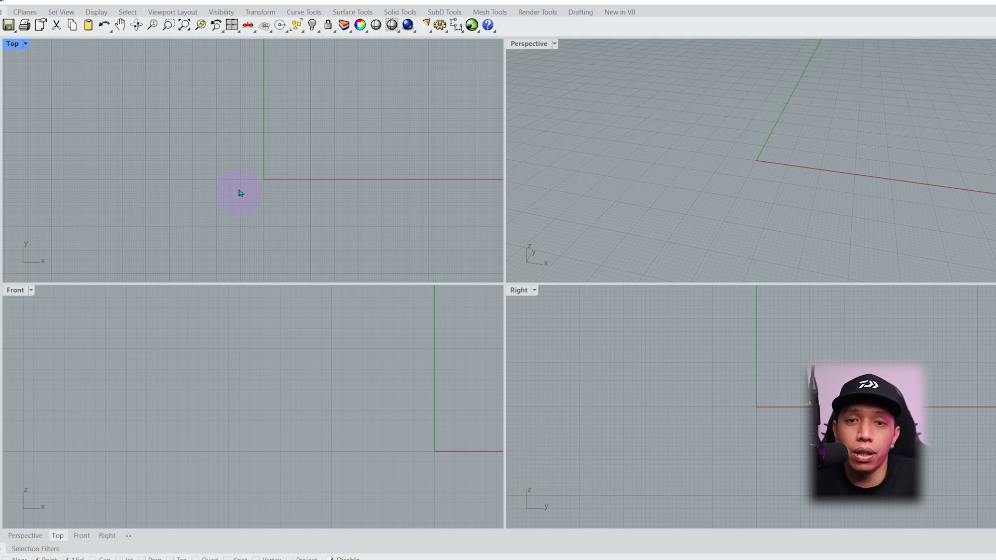
right_click(247, 192)
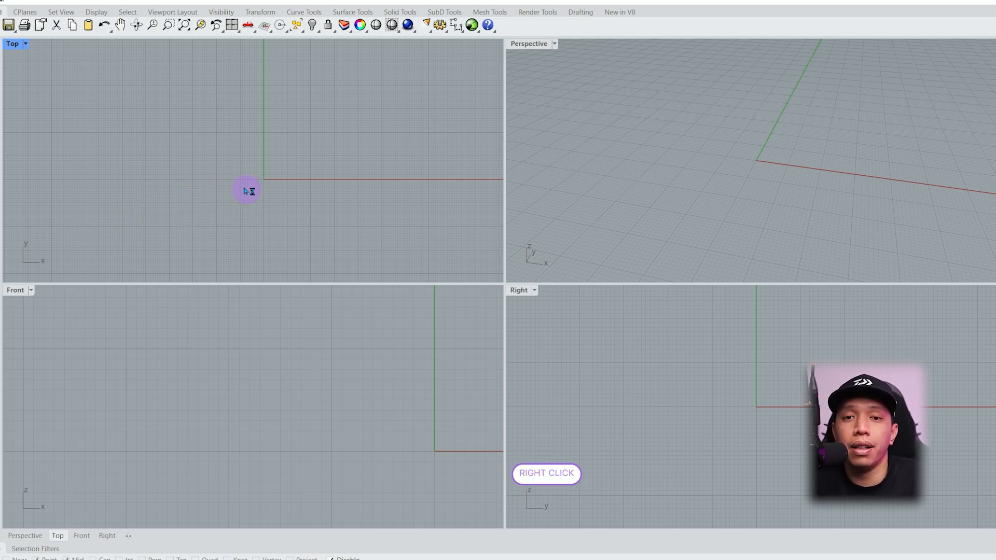
left_click_drag(248, 191, 224, 114)
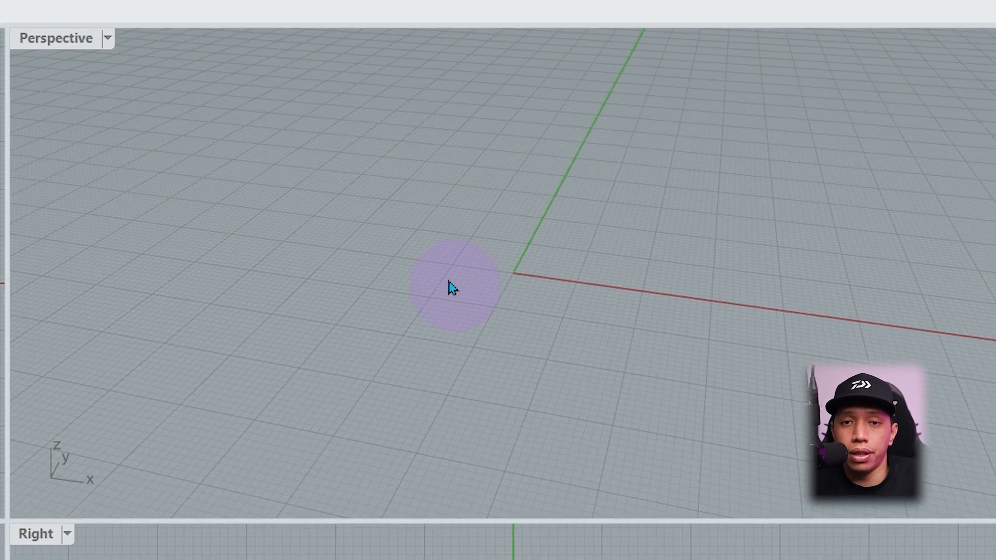
left_click(464, 277)
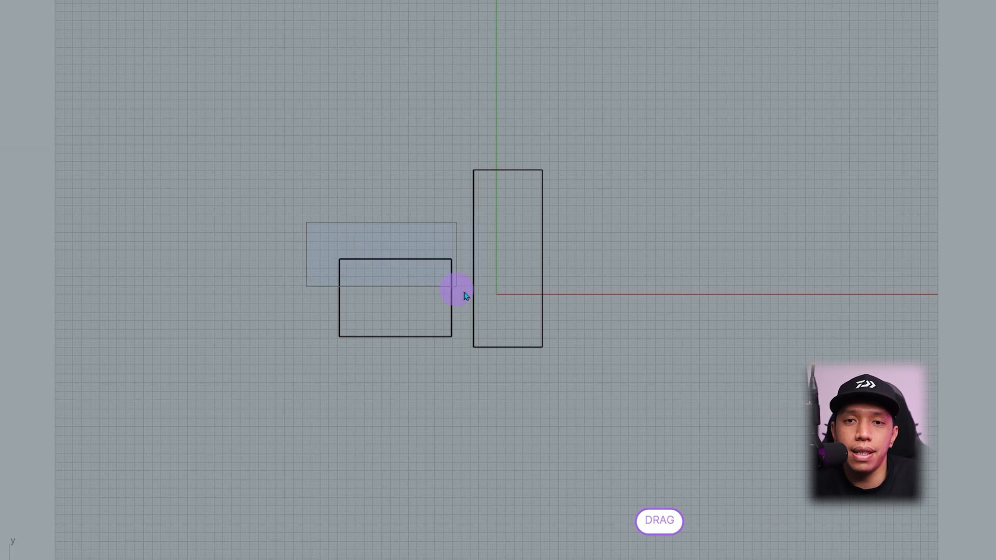
- Drag a right-to-left crossing window over both rectangles in the Top view
left_click(276, 148)
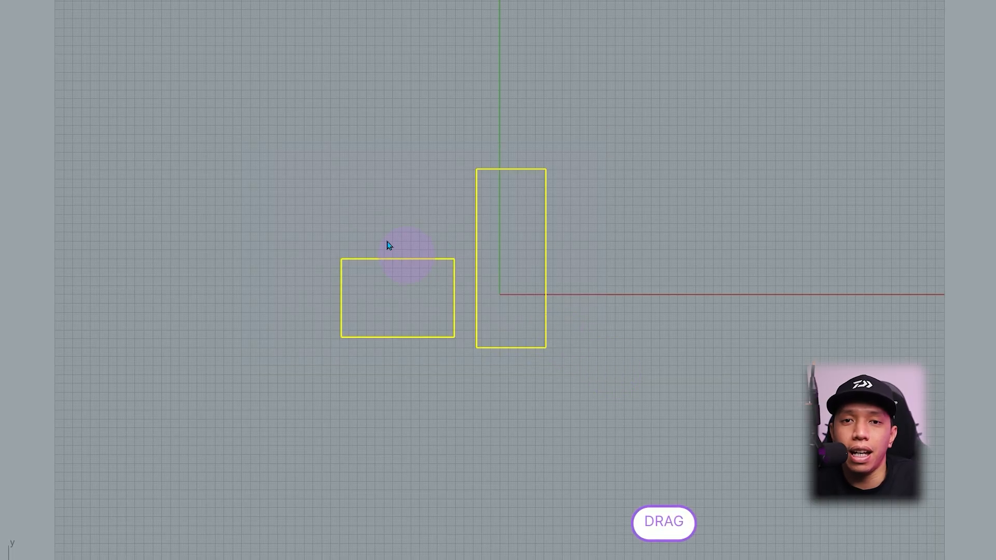
left_click(362, 222)
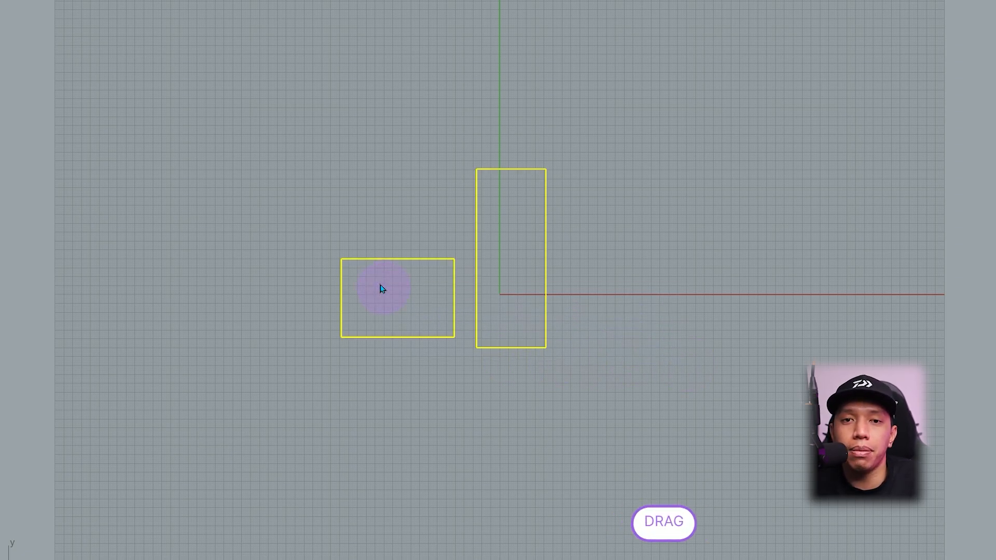
left_click(613, 364)
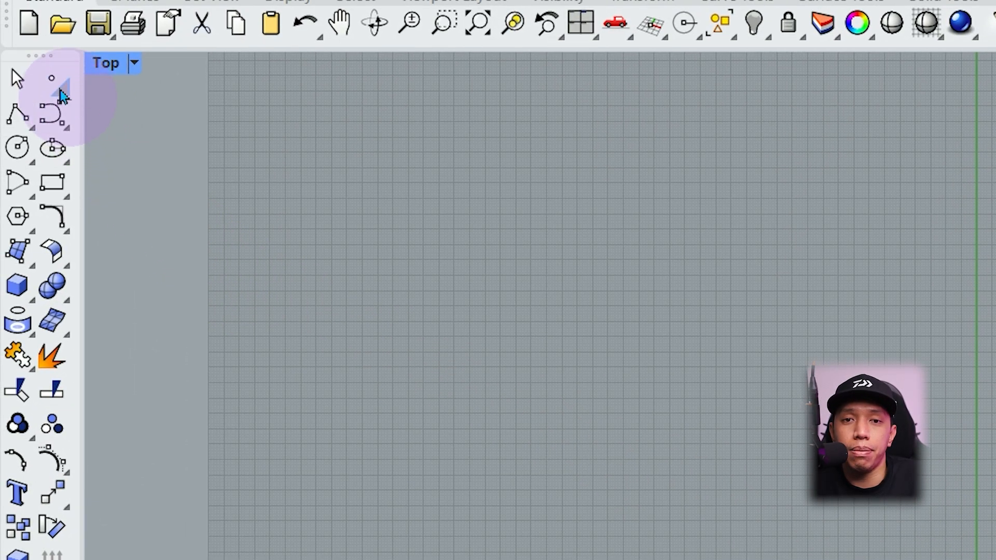
- Delete the two rectangles and begin a solid Box, placing its first base corner
left_click(52, 78)
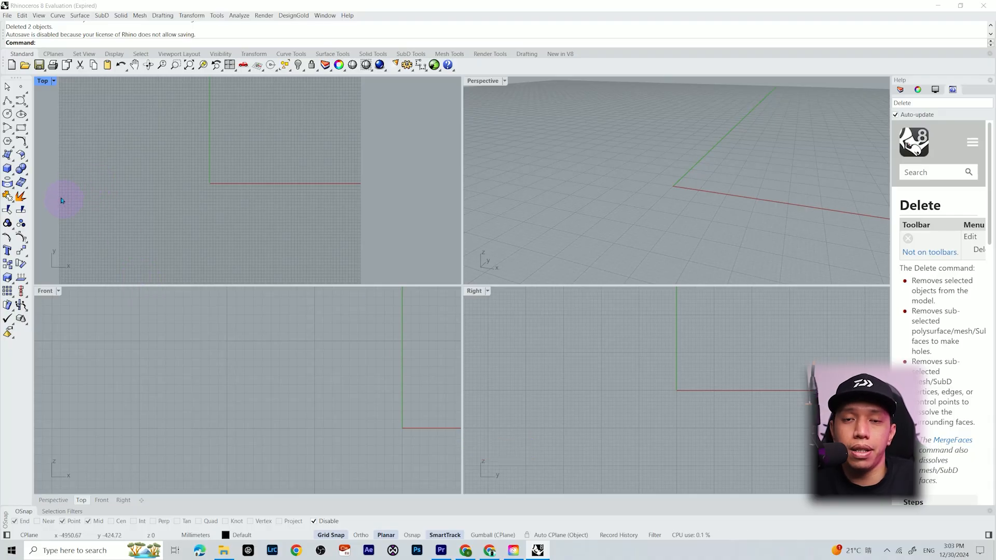
mouse_move(47, 167)
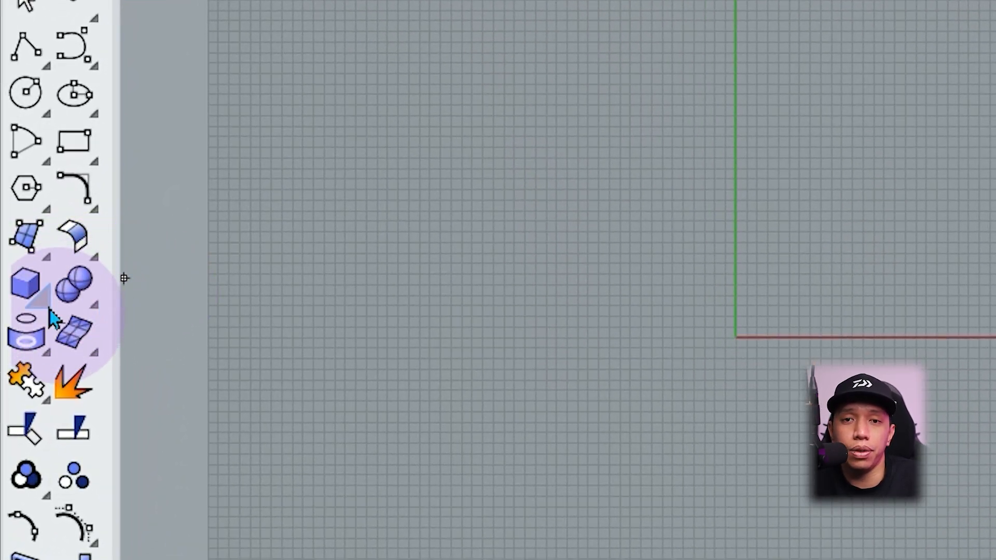
left_click(27, 286)
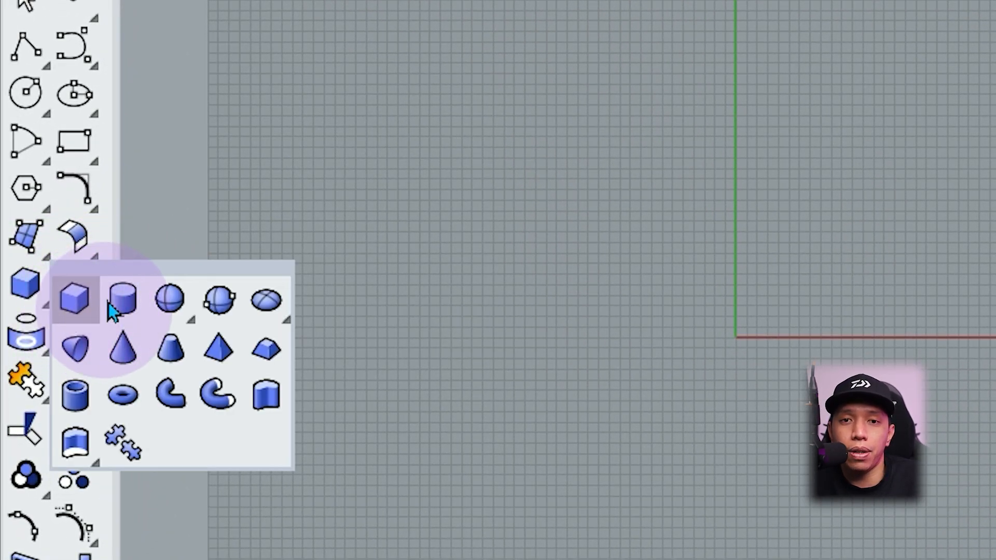
mouse_move(124, 299)
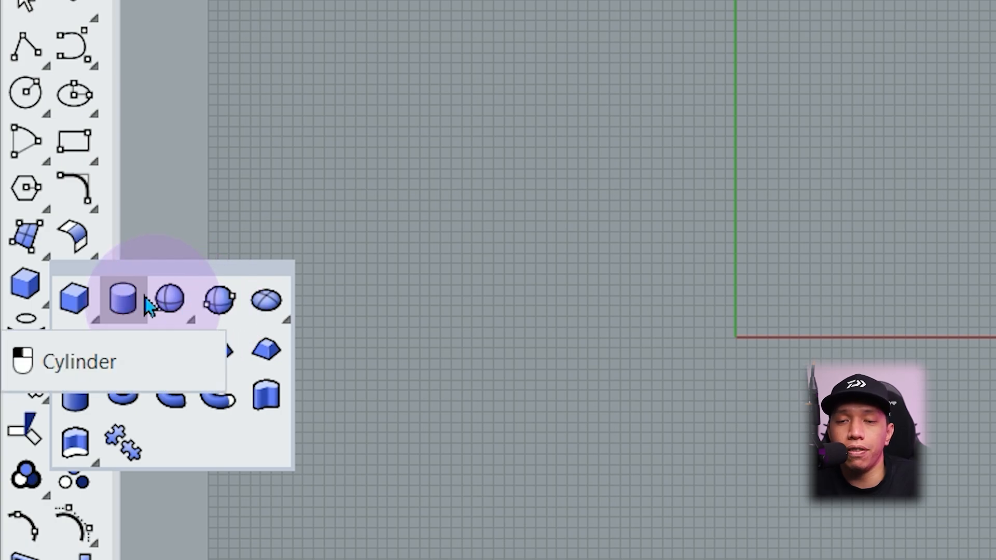
mouse_move(172, 300)
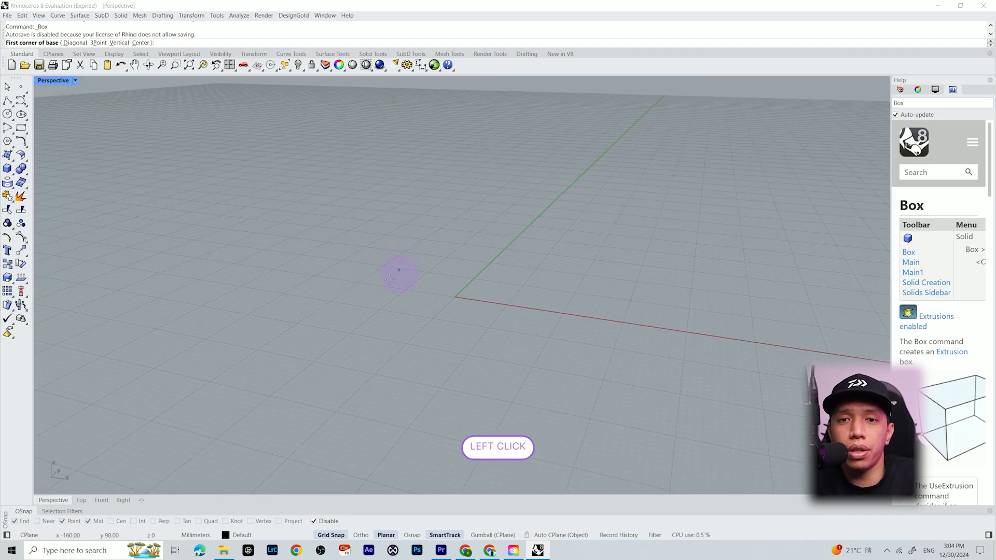
left_click(500, 217)
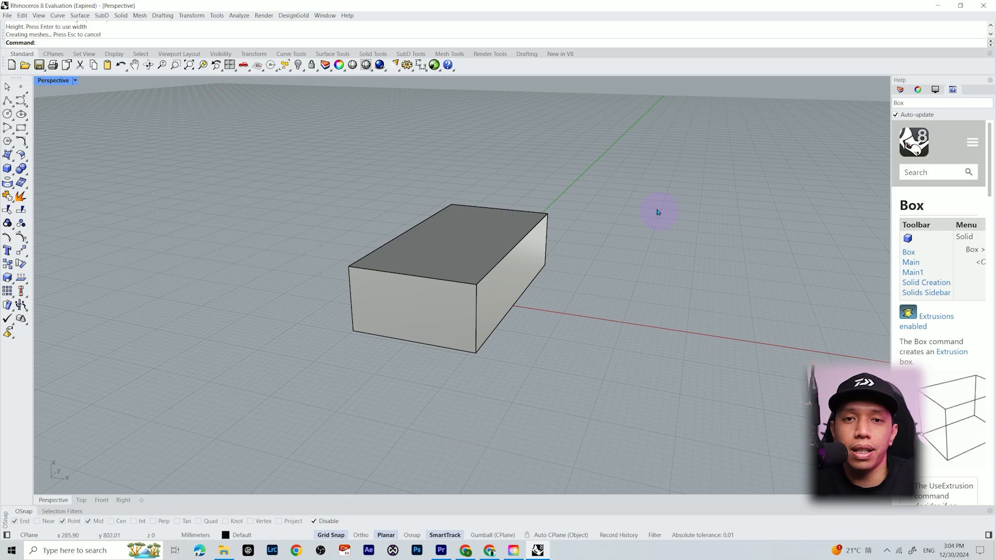
- Undo the new box with Ctrl+Z and delete the remaining object
key("ctrl+z")
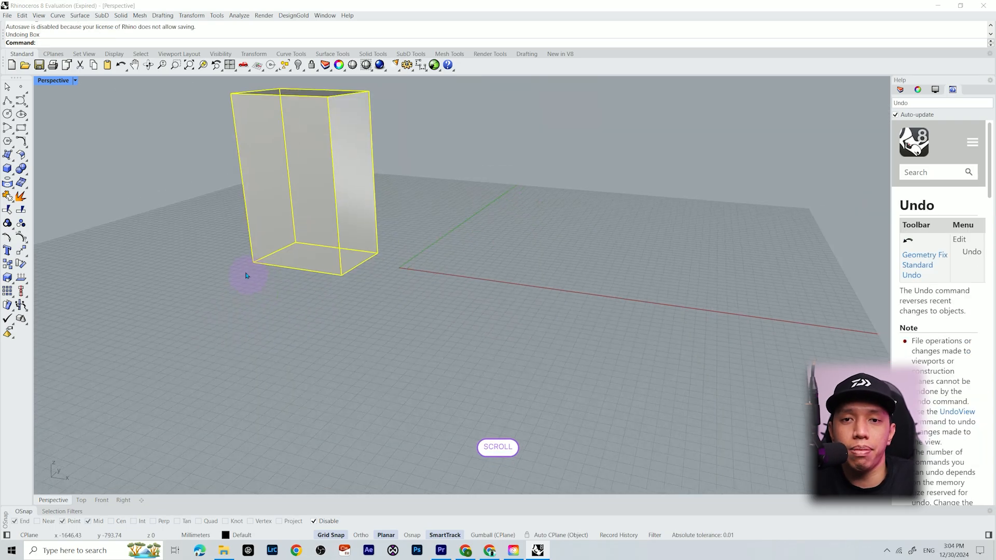
key("Delete")
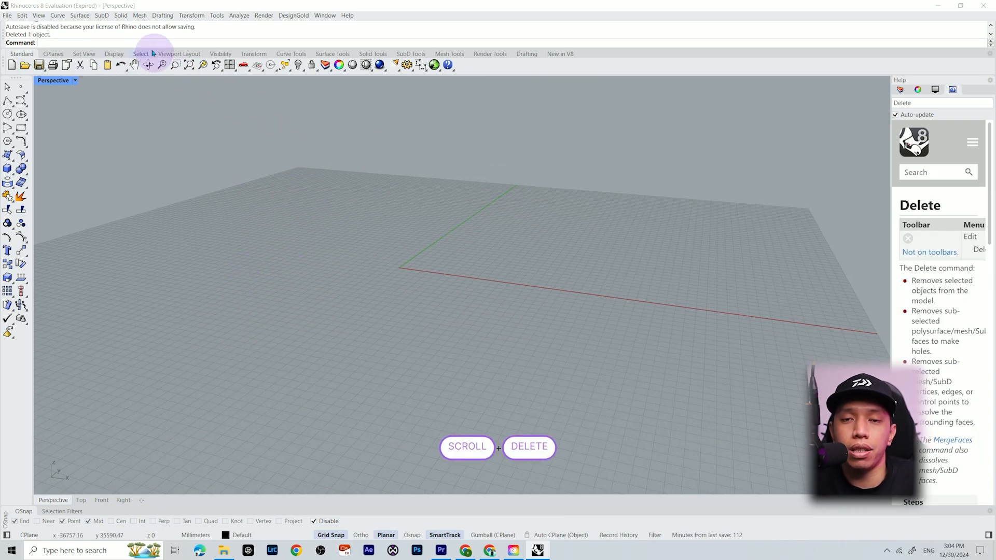
mouse_move(135, 45)
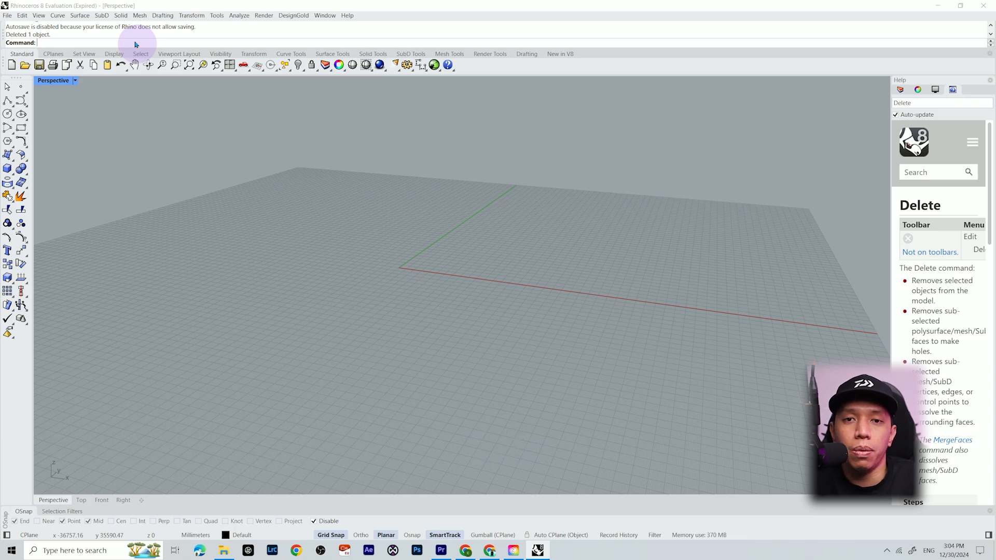
- Run Box from the command autocomplete, then start a new four-viewport model
type("Box")
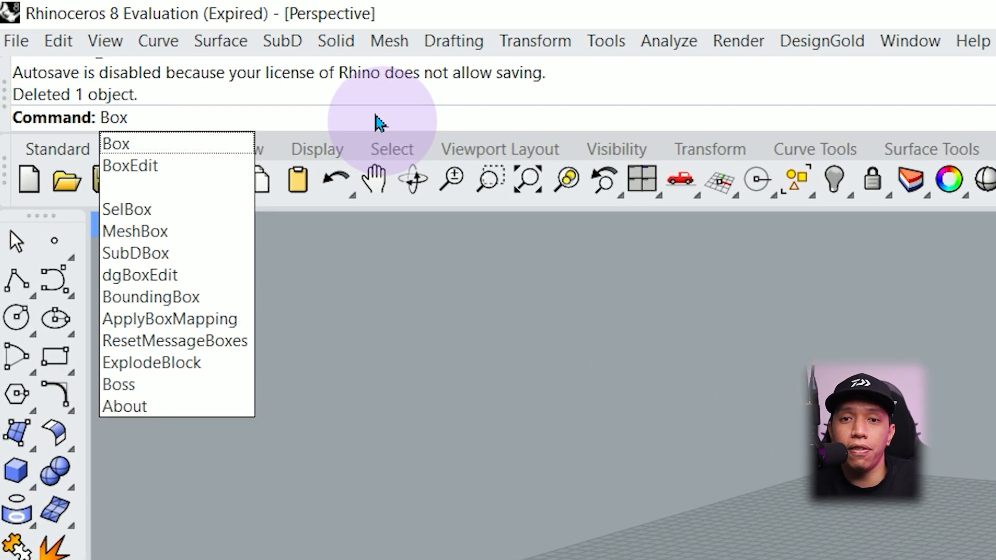
mouse_move(190, 184)
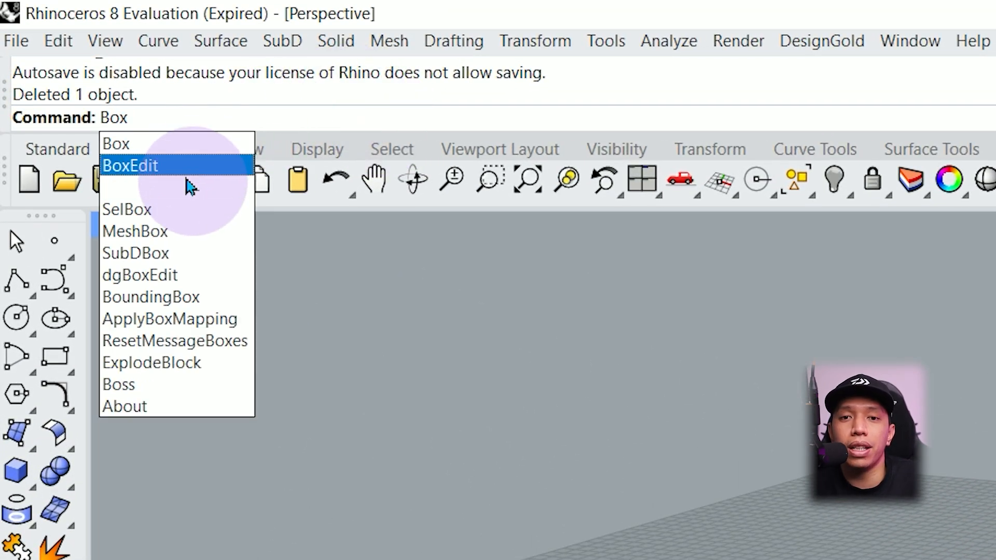
mouse_move(178, 340)
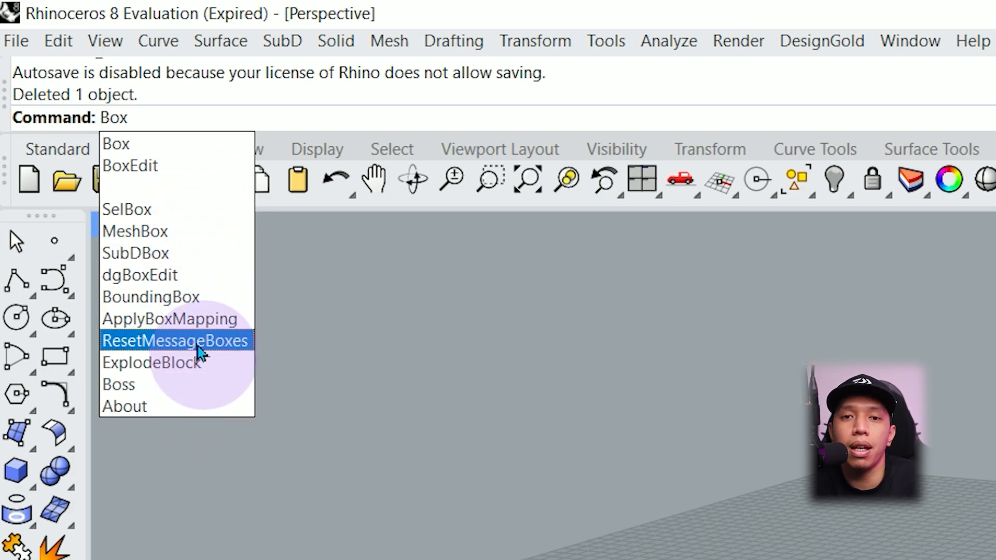
left_click(116, 144)
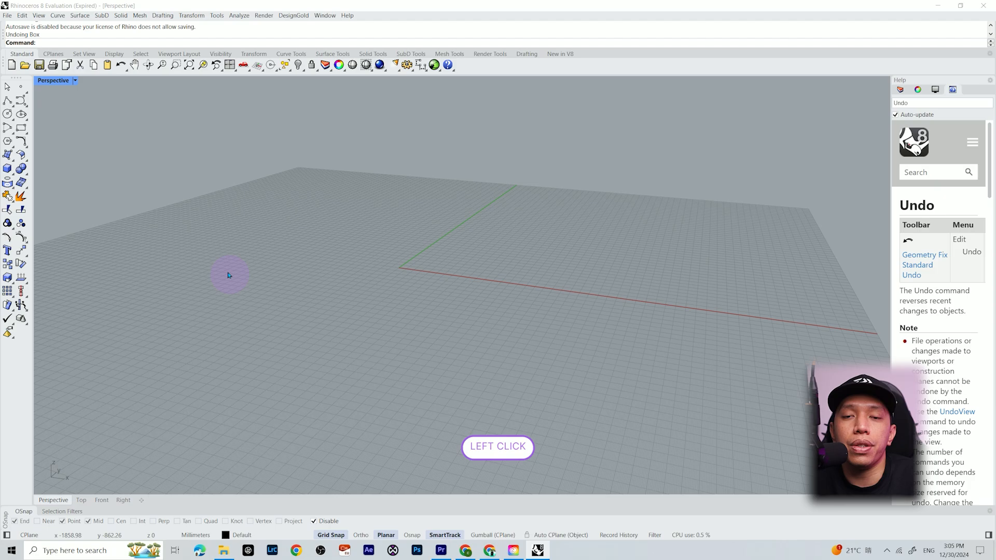
left_click(217, 15)
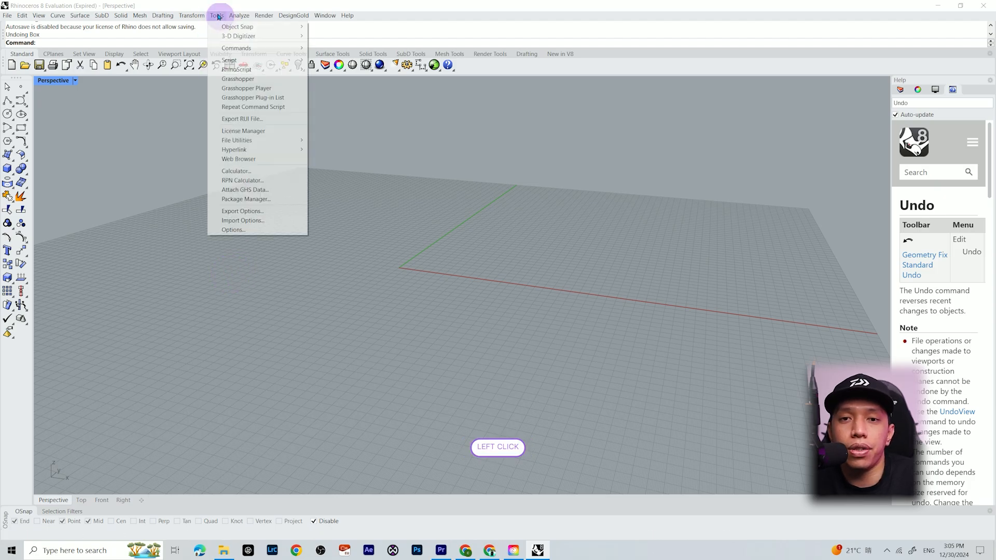
left_click(121, 15)
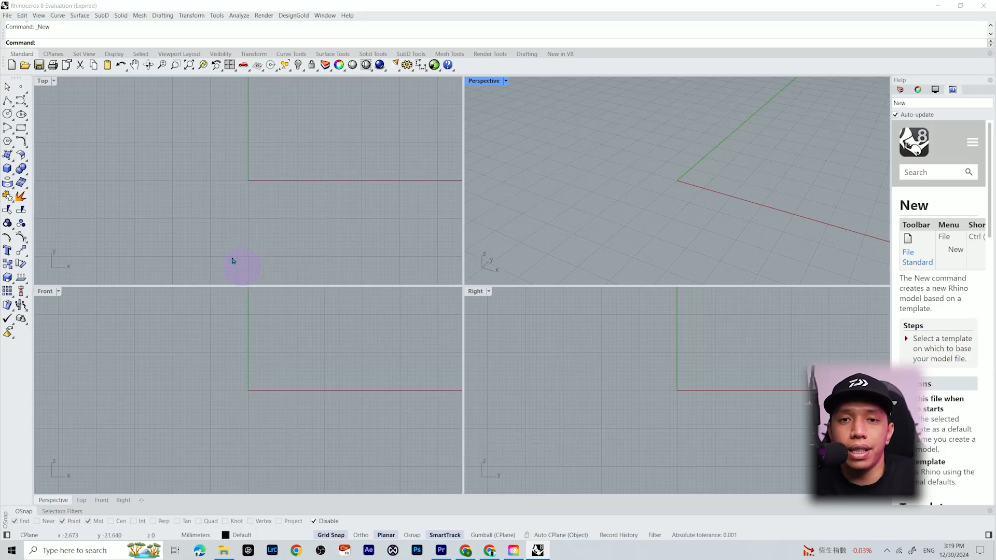
- Make Top the working view and pick both base corners of the box
left_click(9, 167)
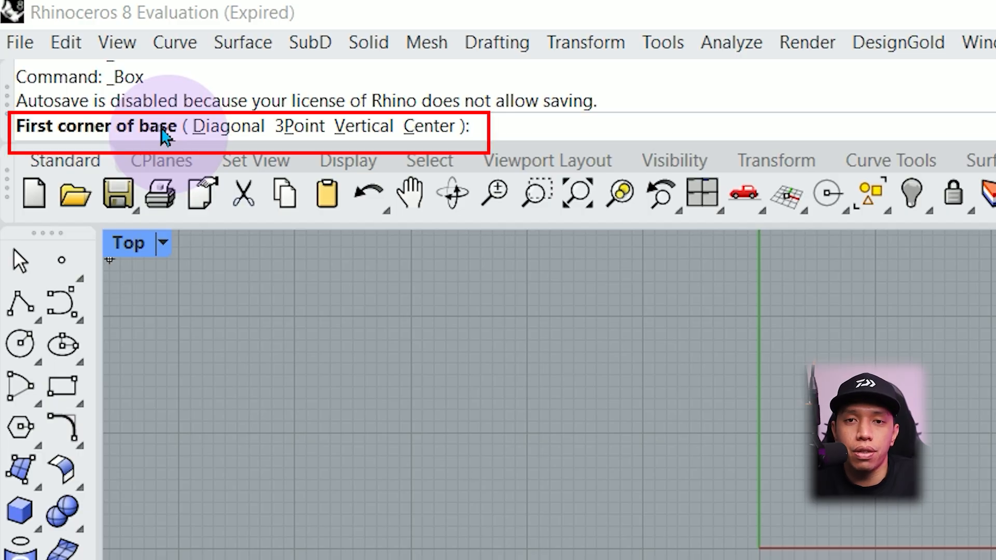
mouse_move(298, 126)
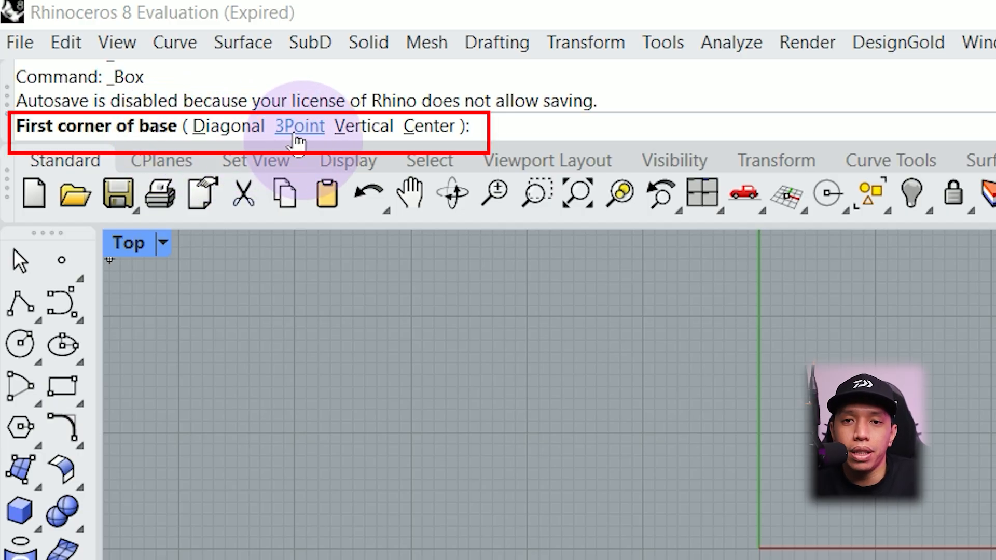
mouse_move(430, 126)
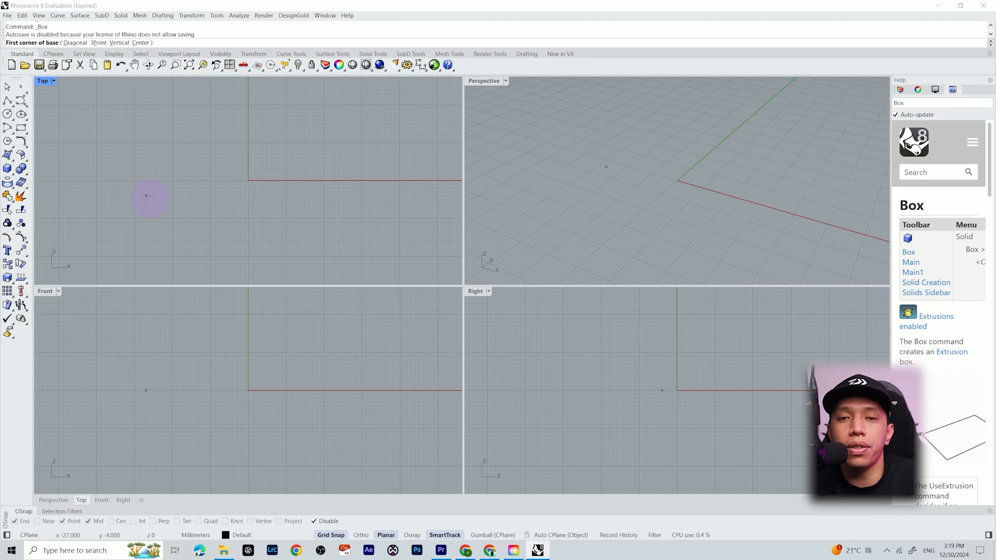
mouse_move(168, 201)
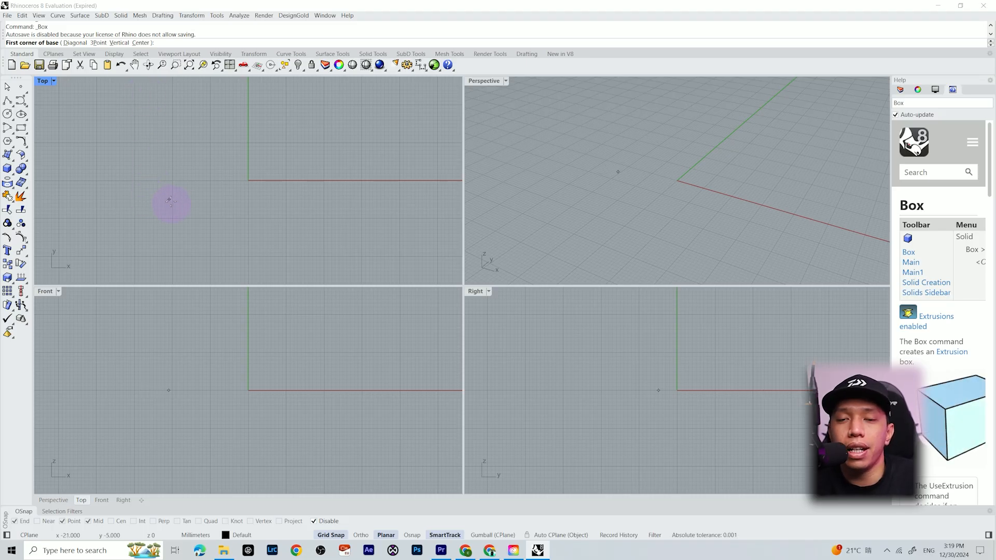
left_click(170, 201)
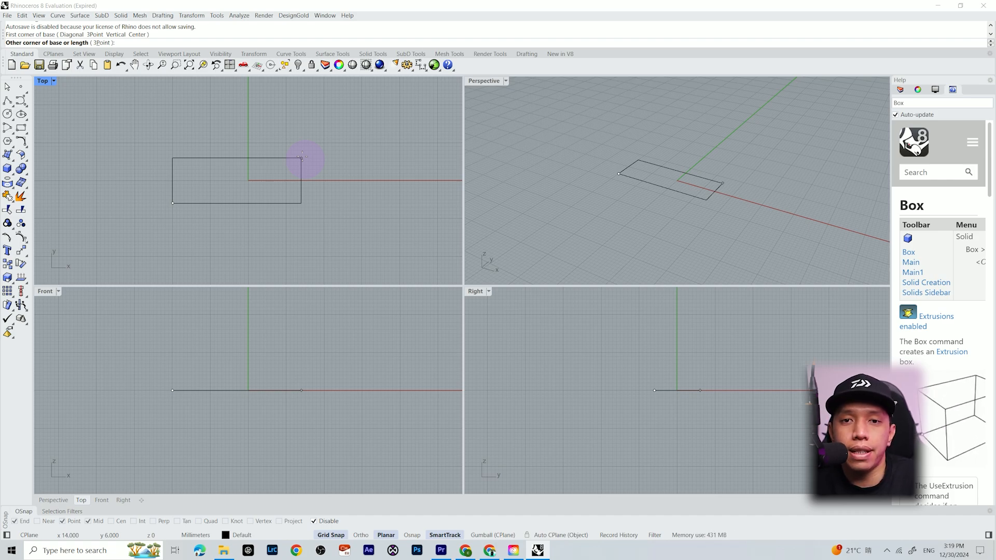
mouse_move(297, 166)
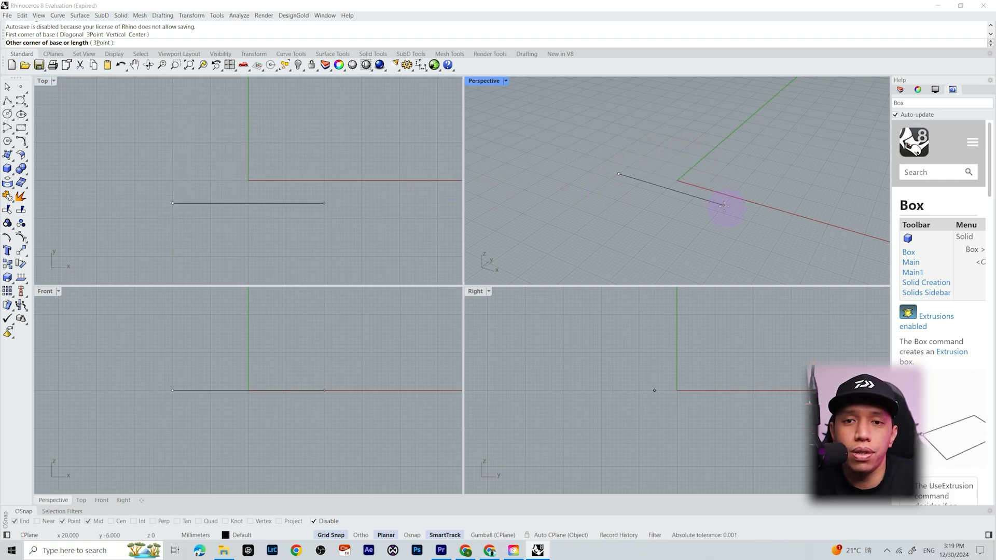
left_click(308, 311)
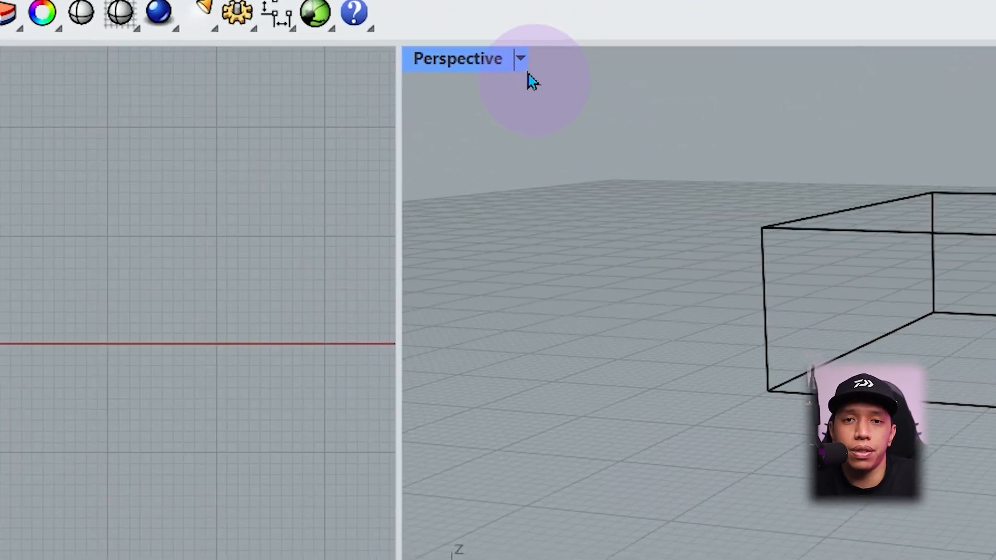
left_click(521, 59)
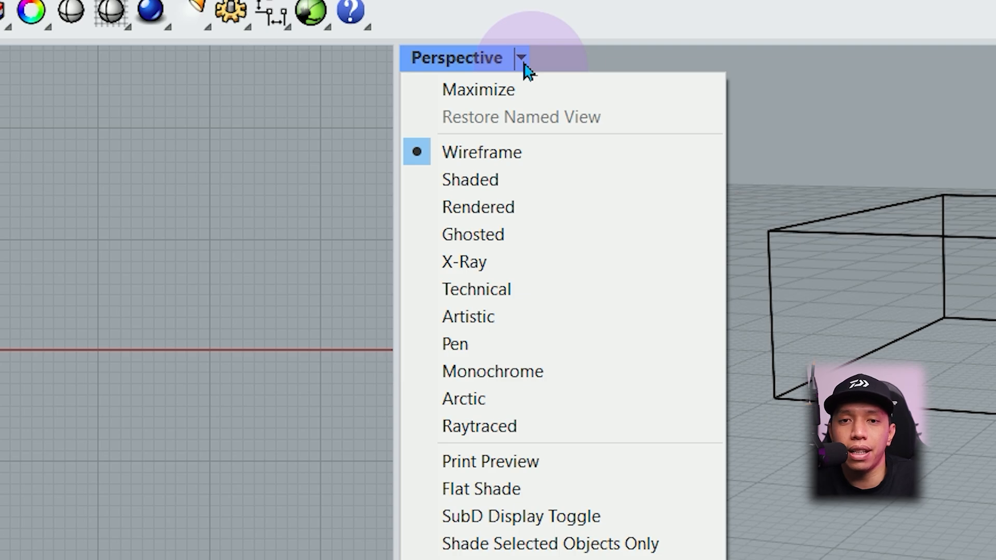
mouse_move(502, 172)
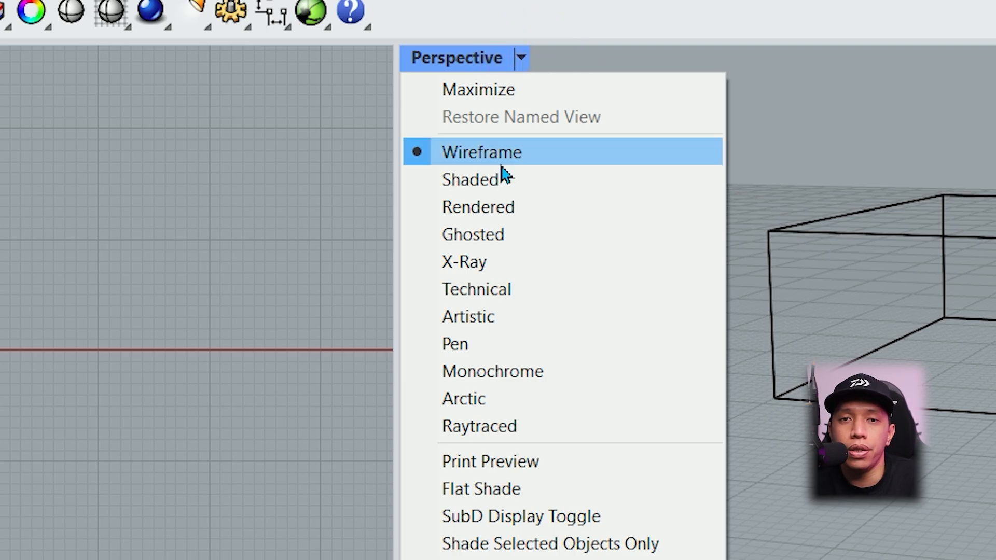
left_click(471, 180)
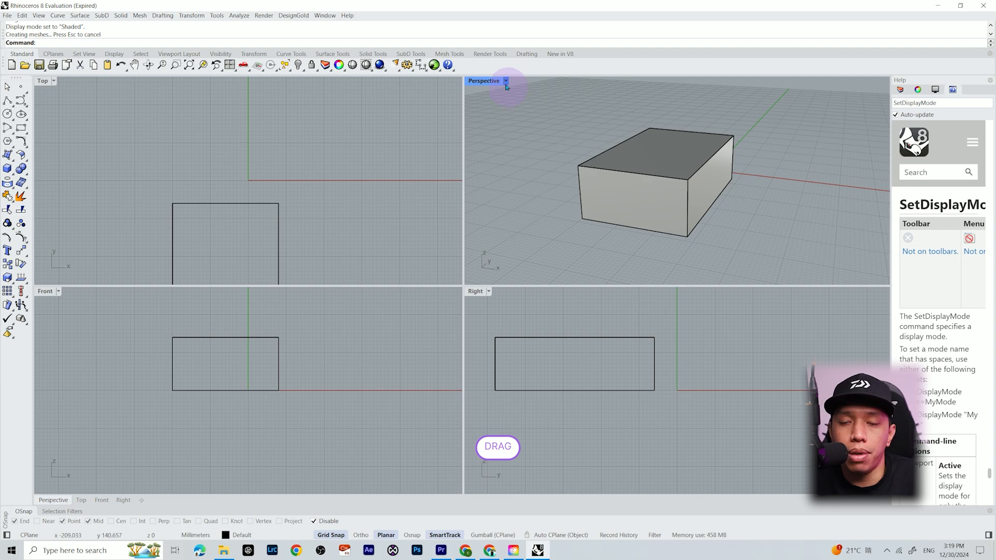
left_click(505, 81)
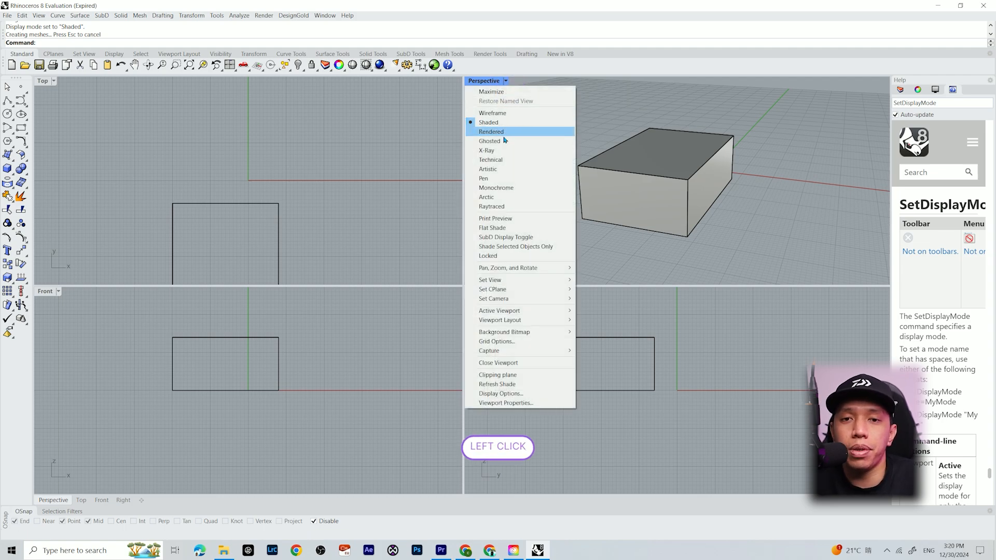
left_click(491, 132)
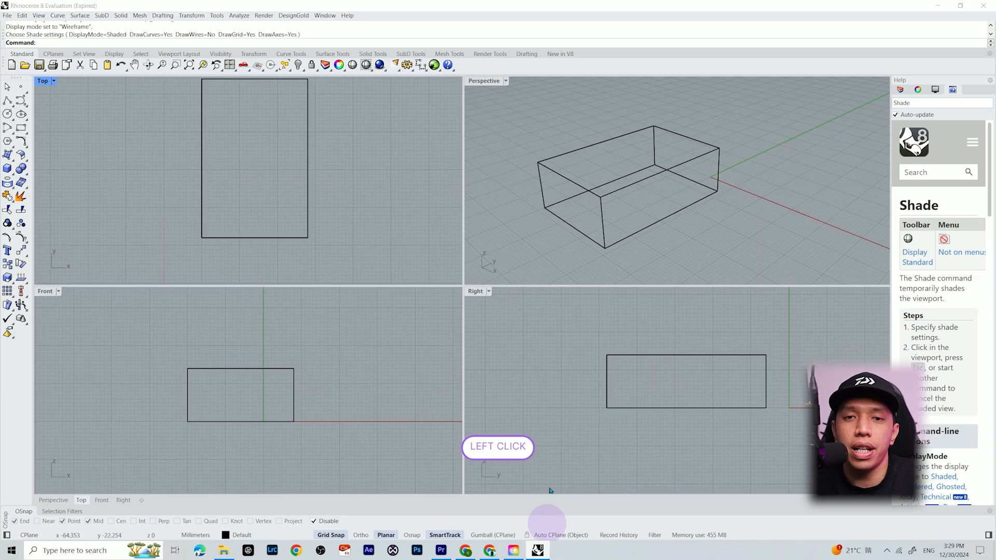
mouse_move(393, 180)
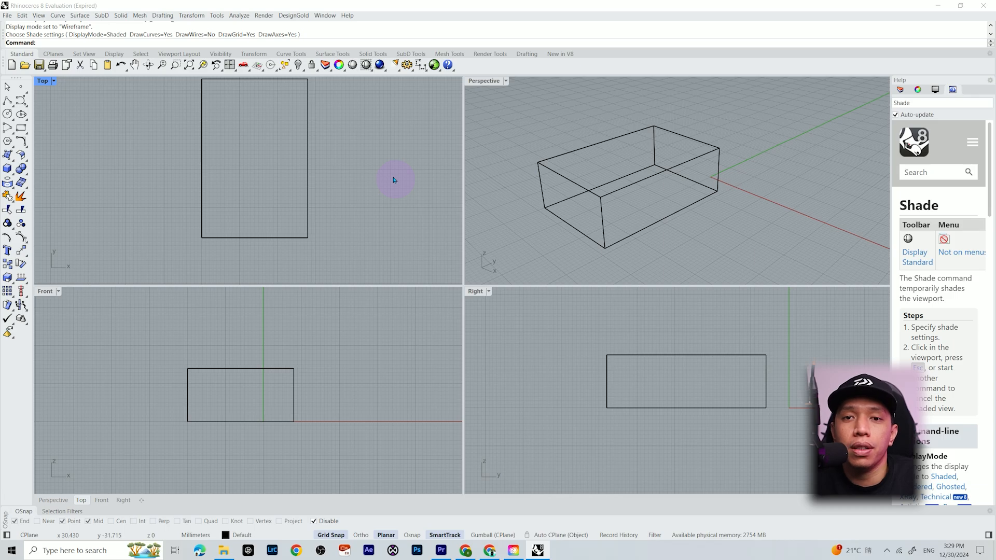
mouse_move(374, 113)
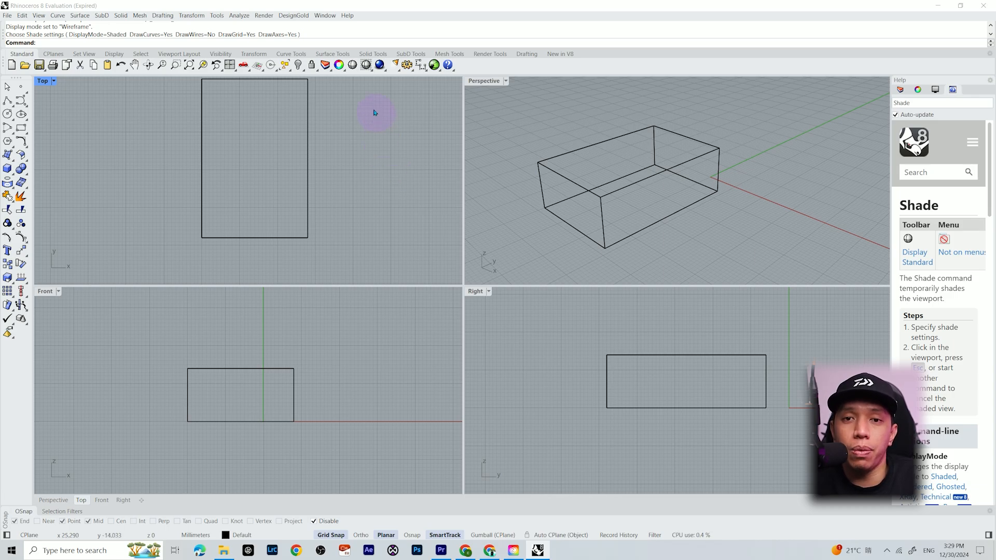
mouse_move(425, 130)
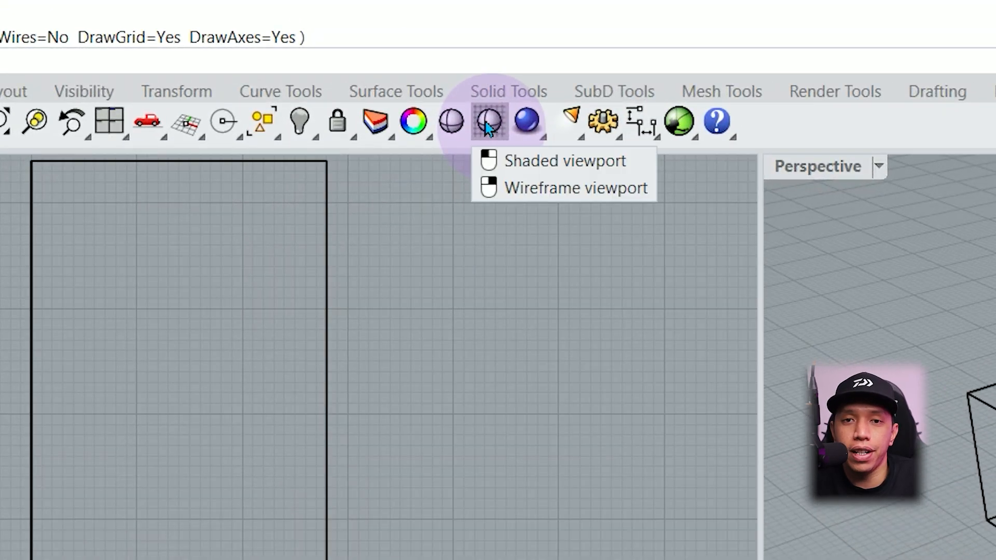
mouse_move(512, 149)
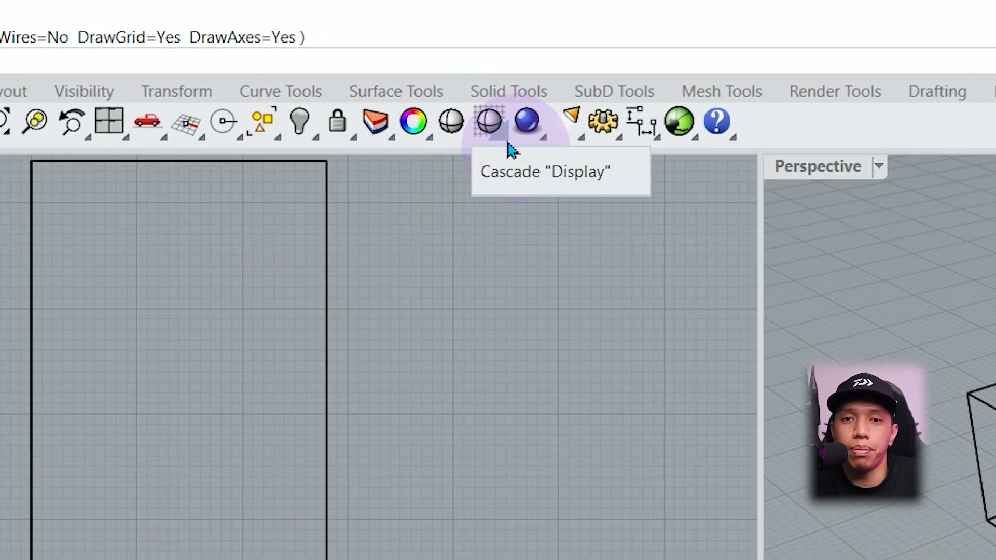
- Expand the Display cascade toolbar from the Shaded/Wireframe viewport icon
left_click(487, 121)
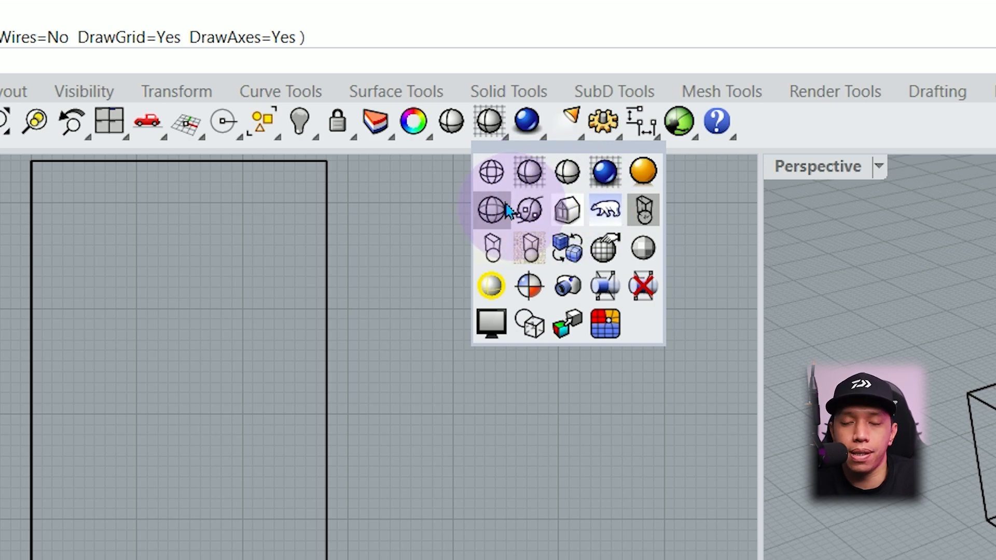
mouse_move(566, 171)
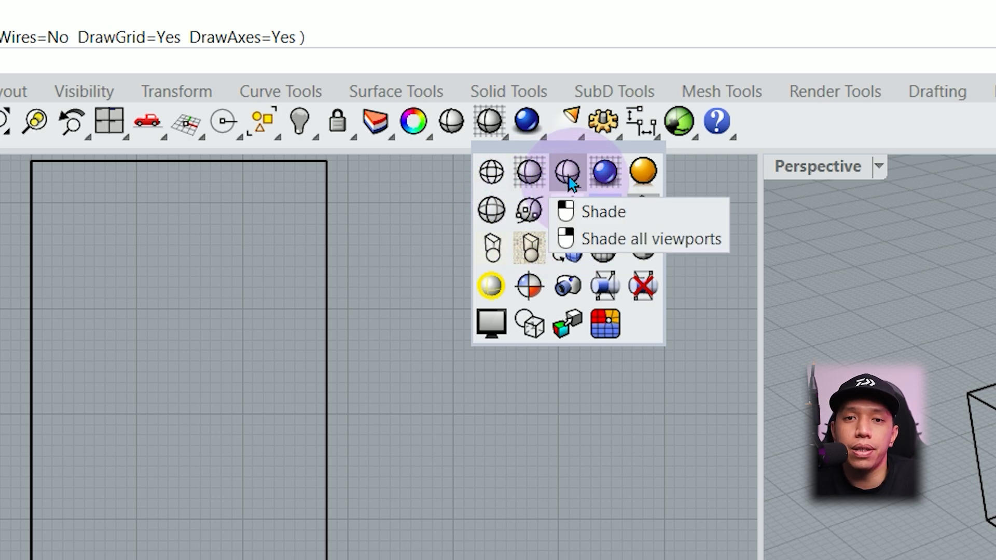
mouse_move(562, 177)
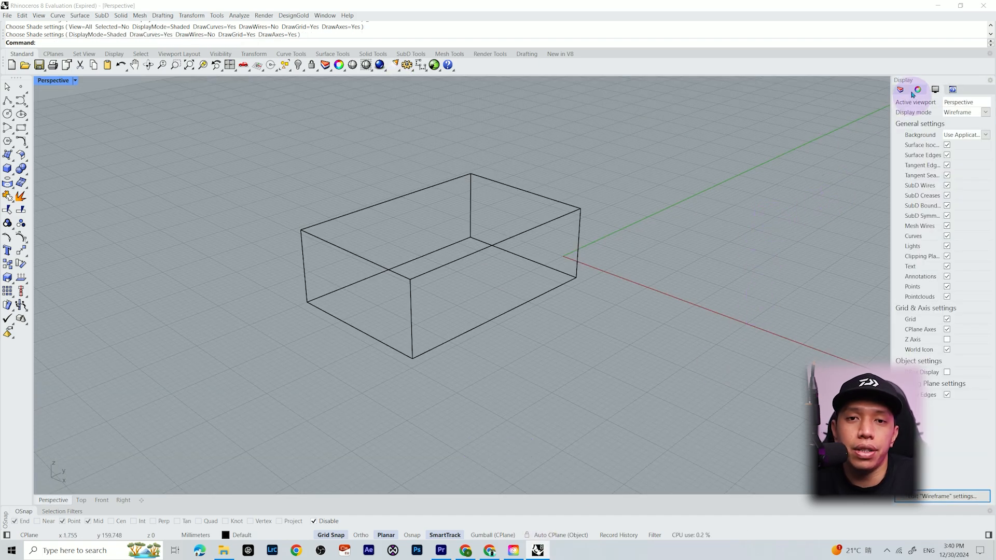
- Keep Wireframe display mode and set the viewport background to Gradient 2 colors
left_click(935, 90)
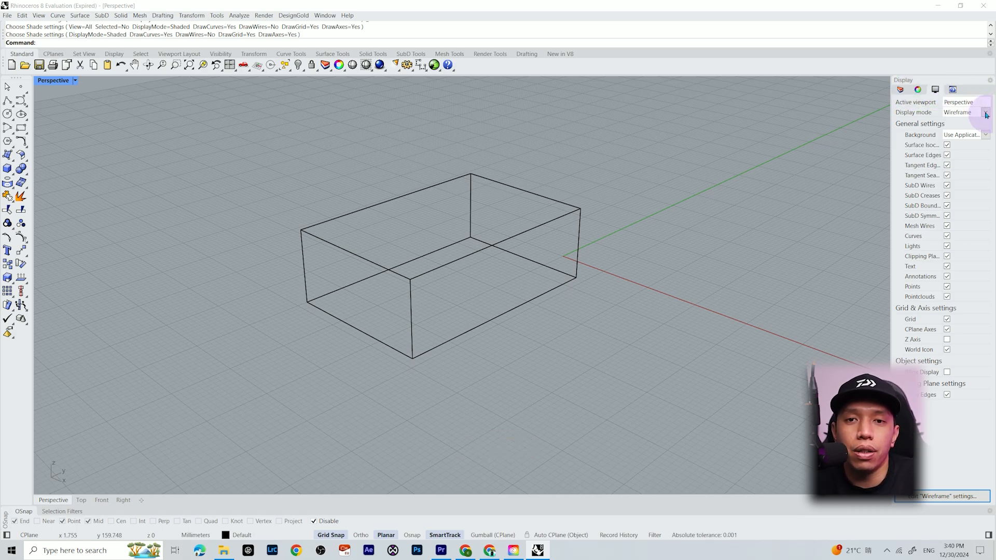
left_click(984, 113)
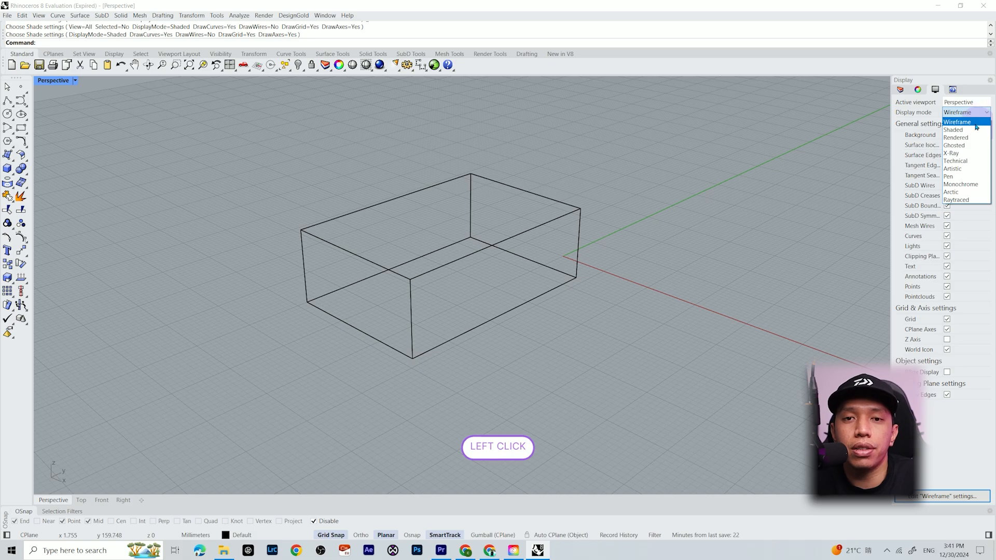
left_click(957, 122)
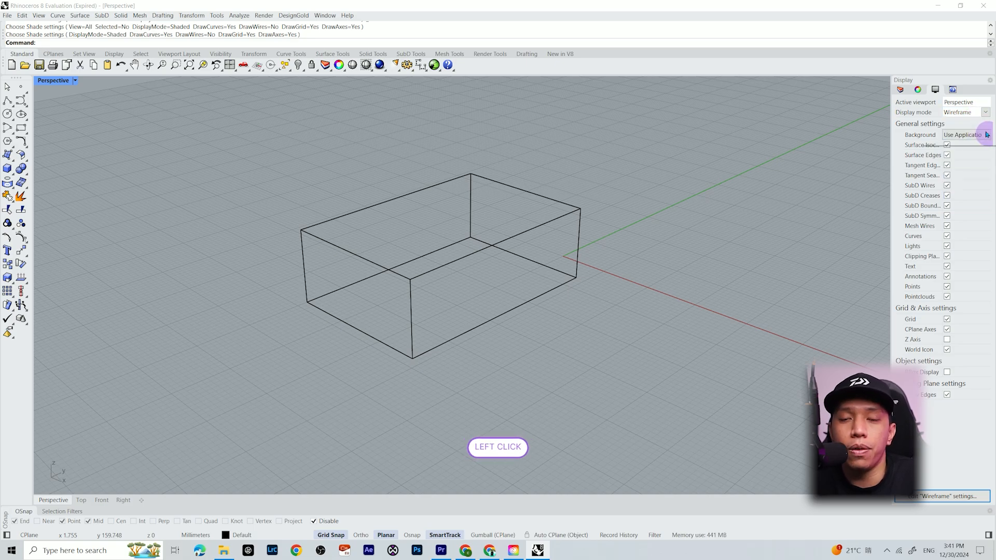
left_click(965, 133)
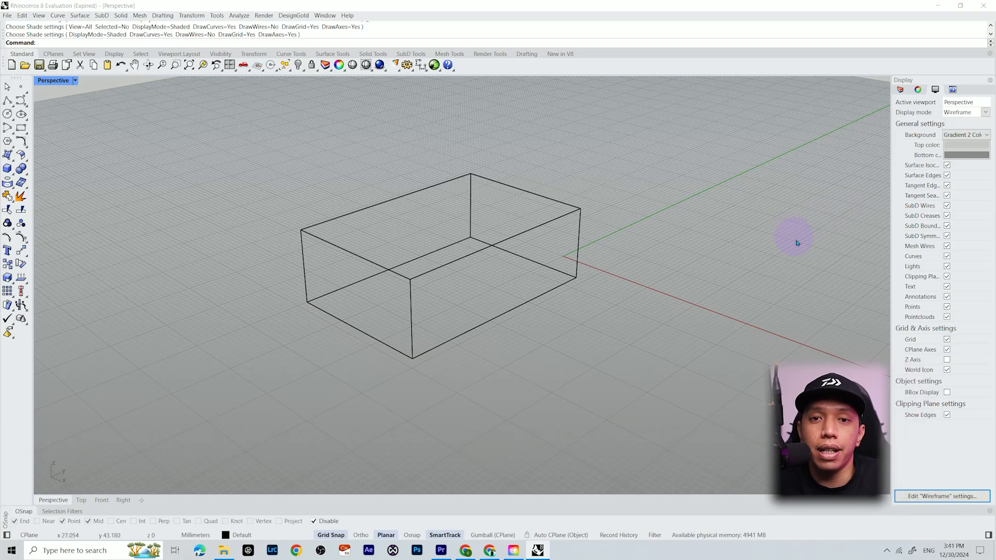
- Restore the default settings of the Wireframe display mode
left_click(940, 496)
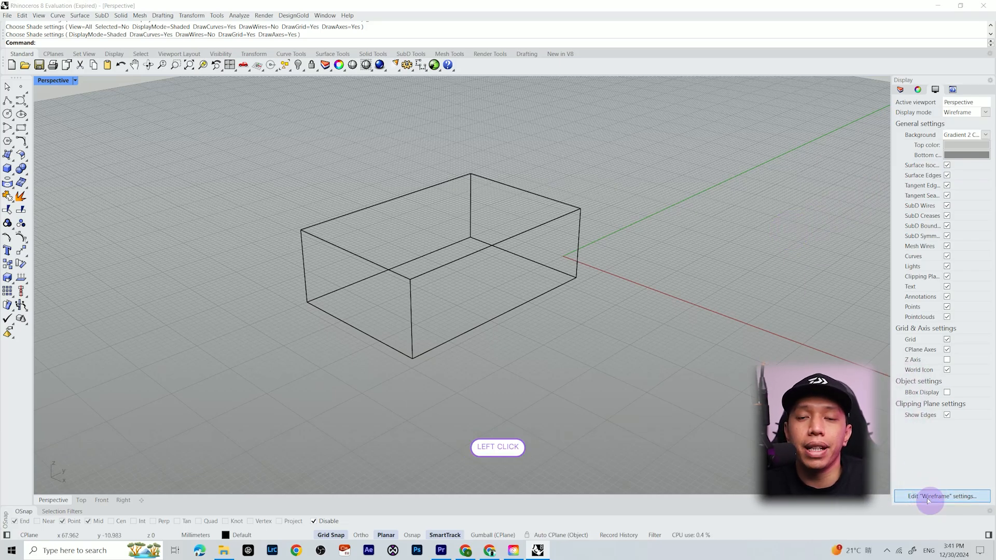
left_click(941, 496)
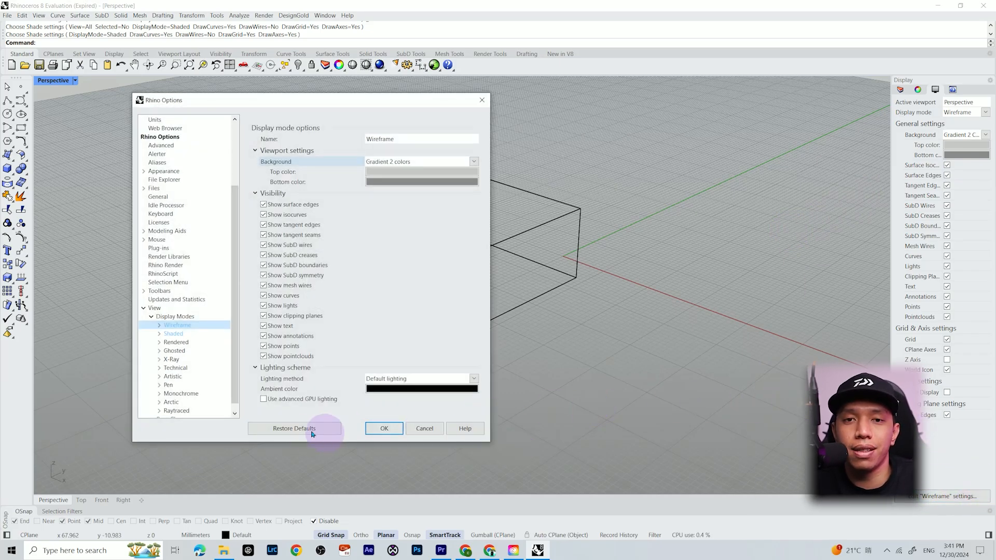
left_click(384, 428)
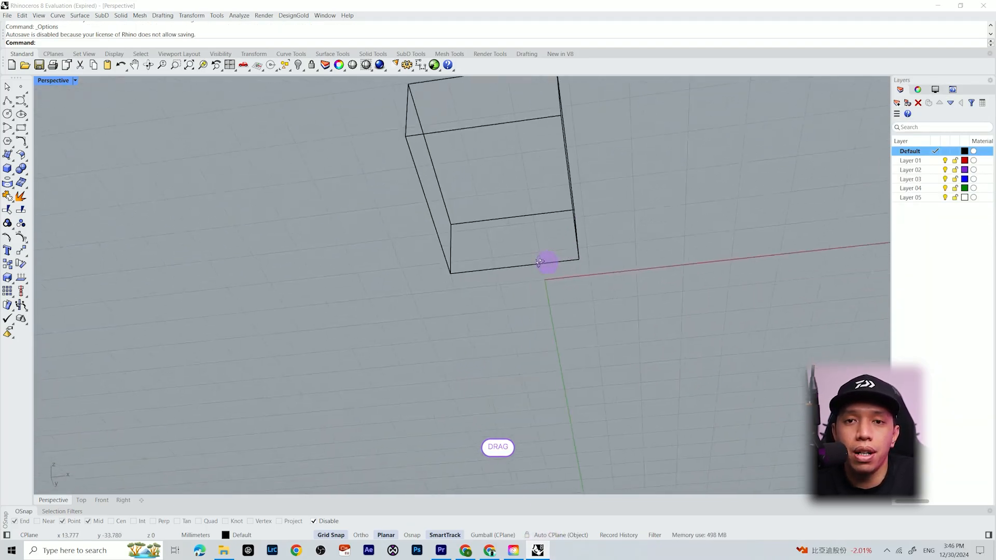
- Set the red Layer 01 as the current layer in the Layers panel
scroll("down", 3)
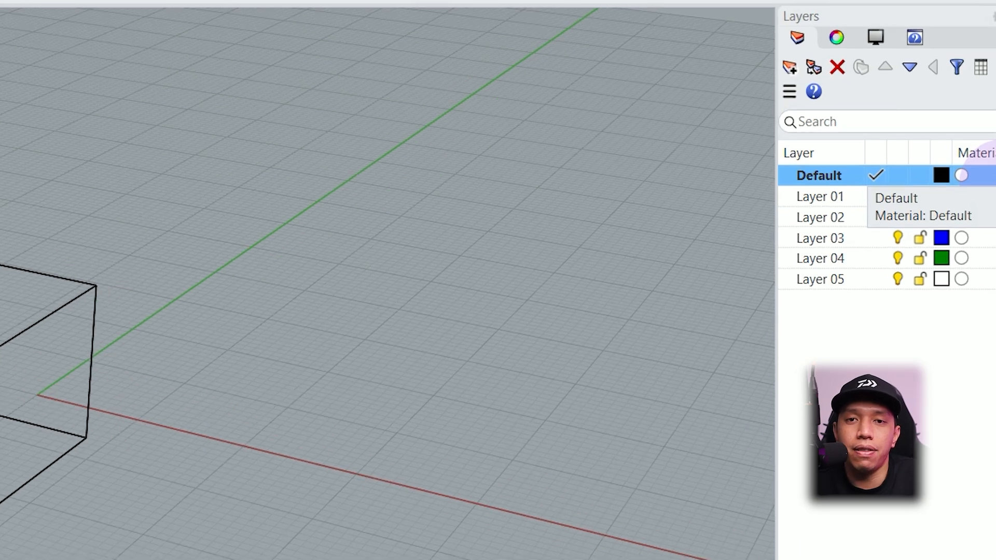
mouse_move(883, 180)
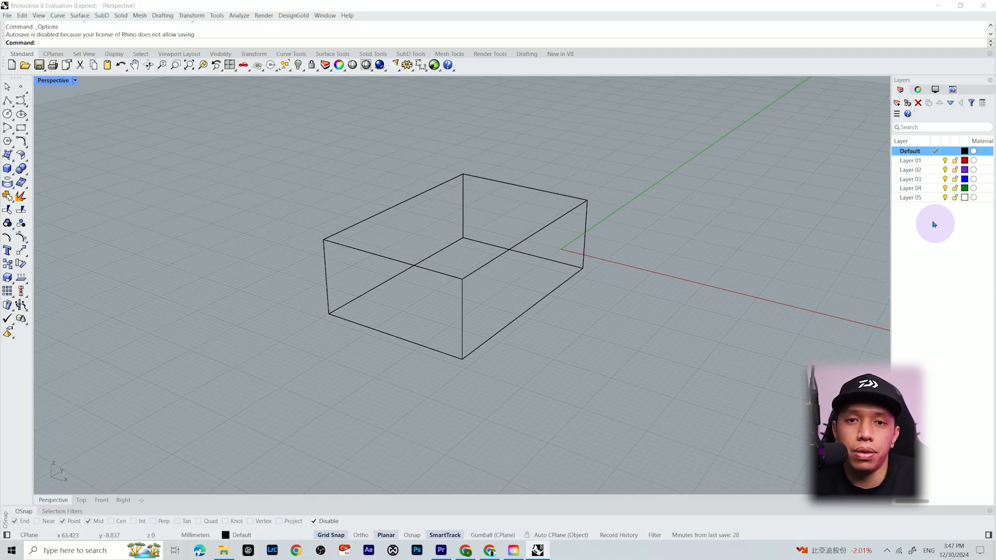
mouse_move(939, 161)
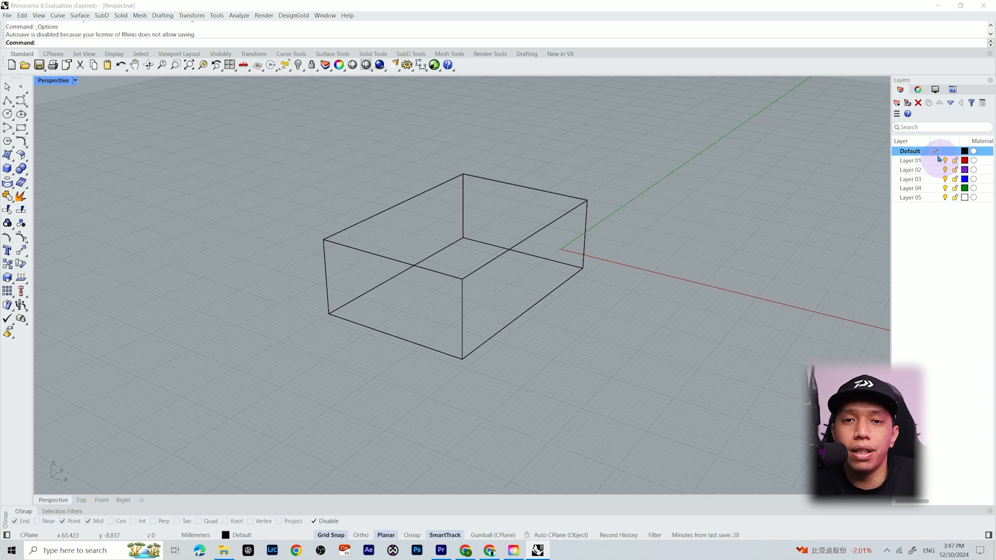
left_click(910, 160)
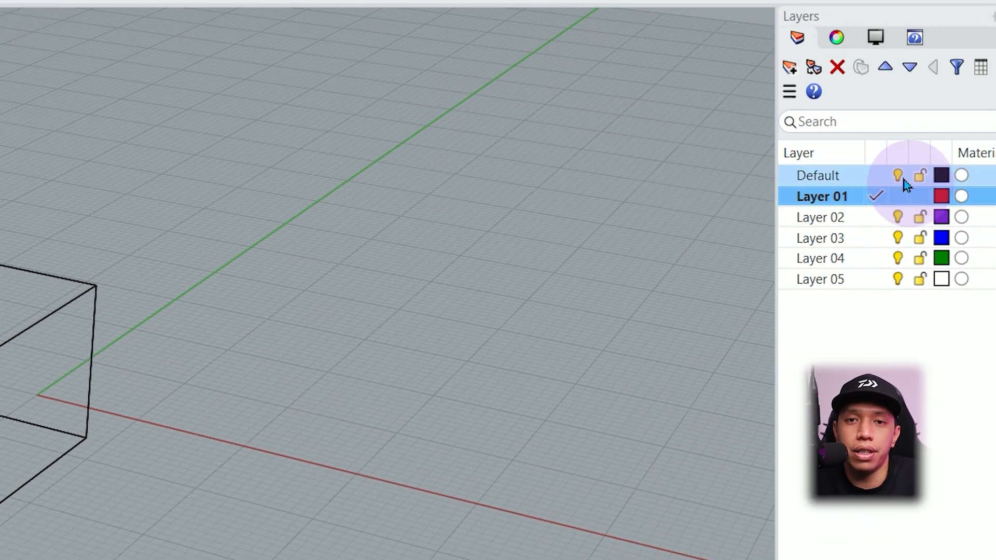
mouse_move(898, 176)
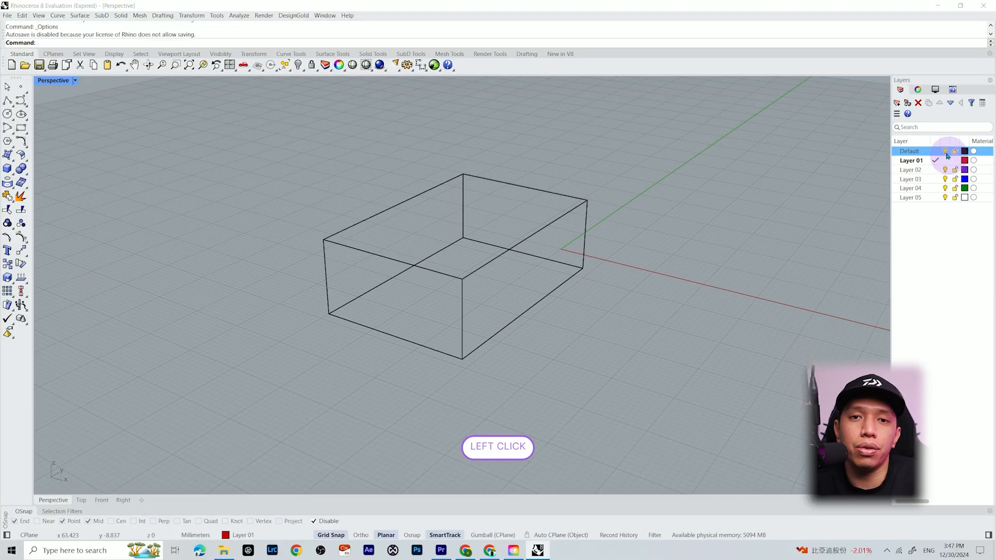
mouse_move(946, 151)
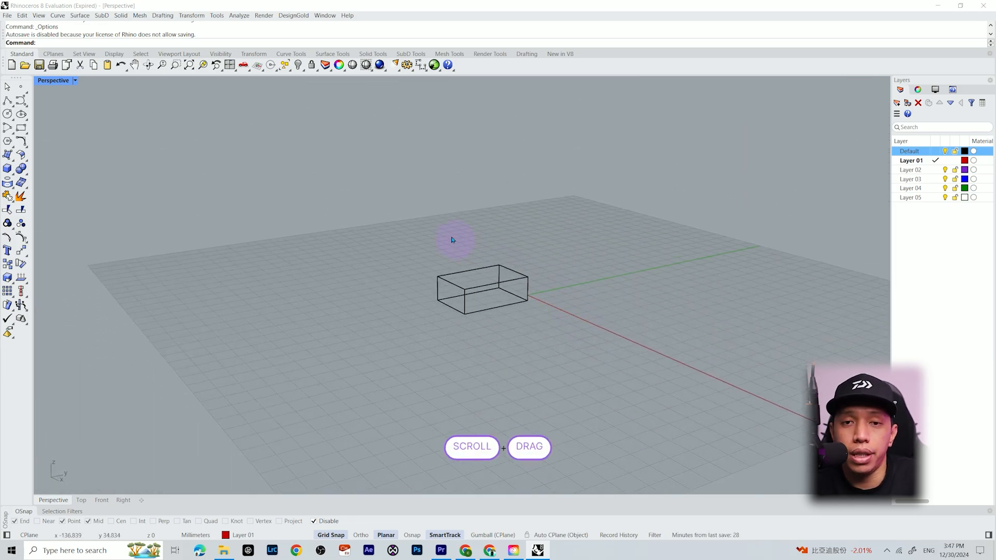
- Edit the grid line count under Options > Document Properties > Grid
scroll("down", 3)
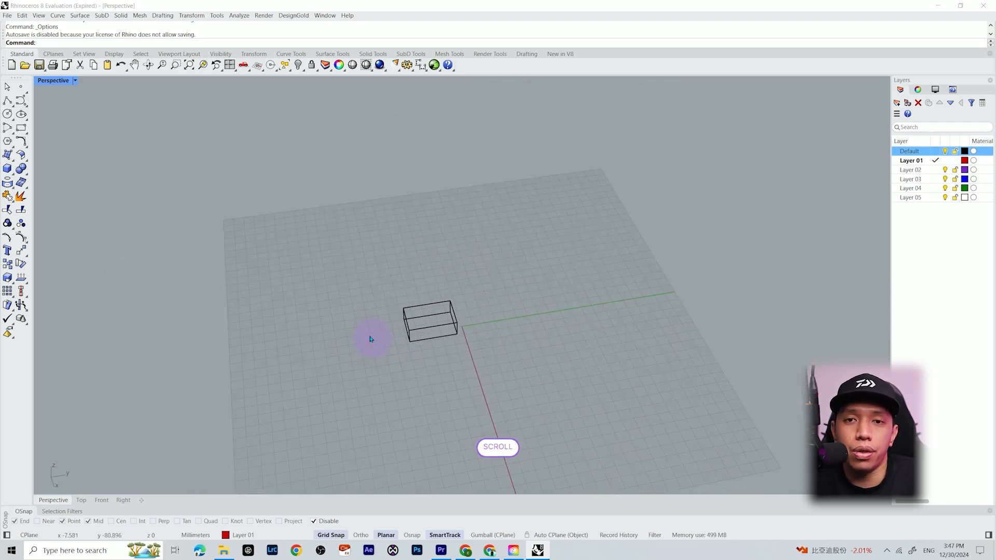
scroll("up", 3)
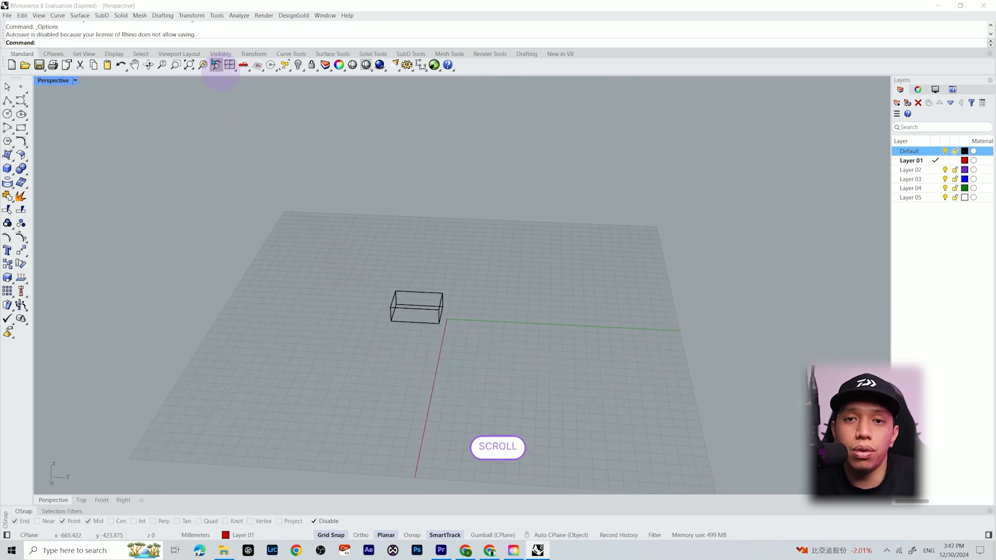
left_click(216, 14)
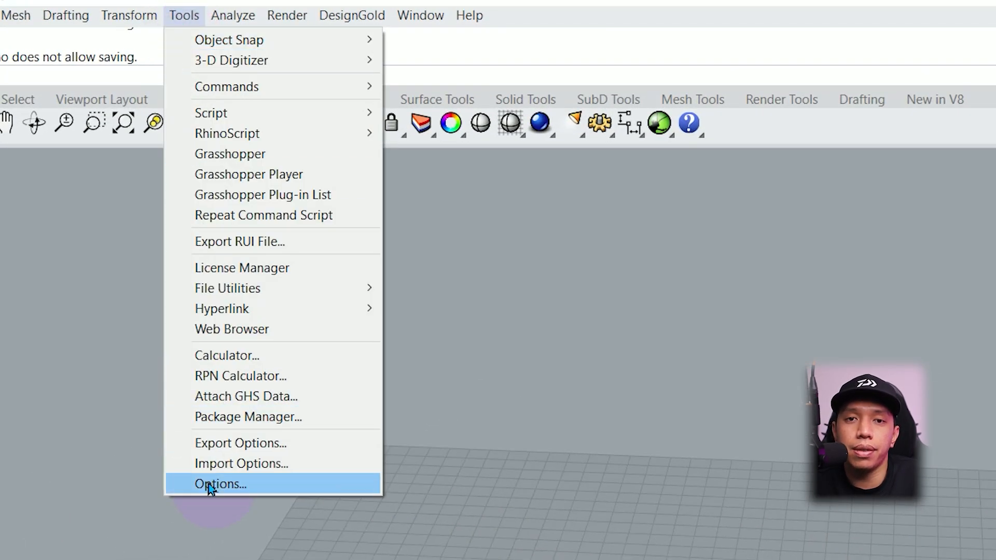
left_click(220, 484)
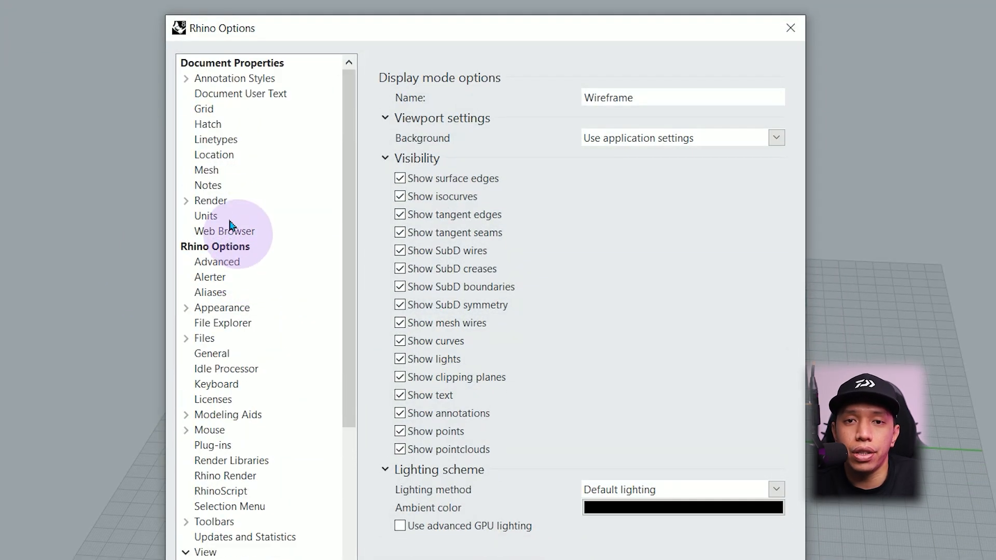
left_click(204, 109)
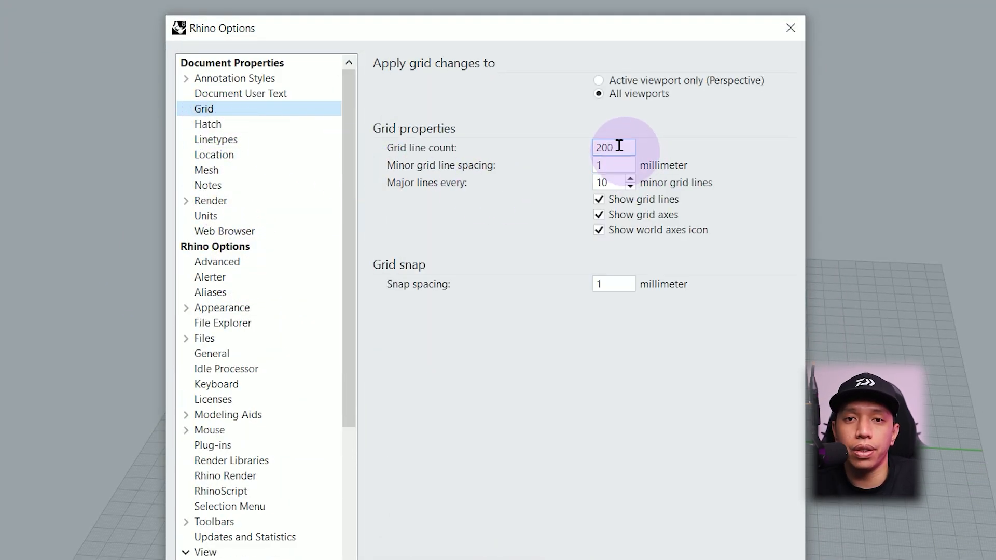
left_click(598, 199)
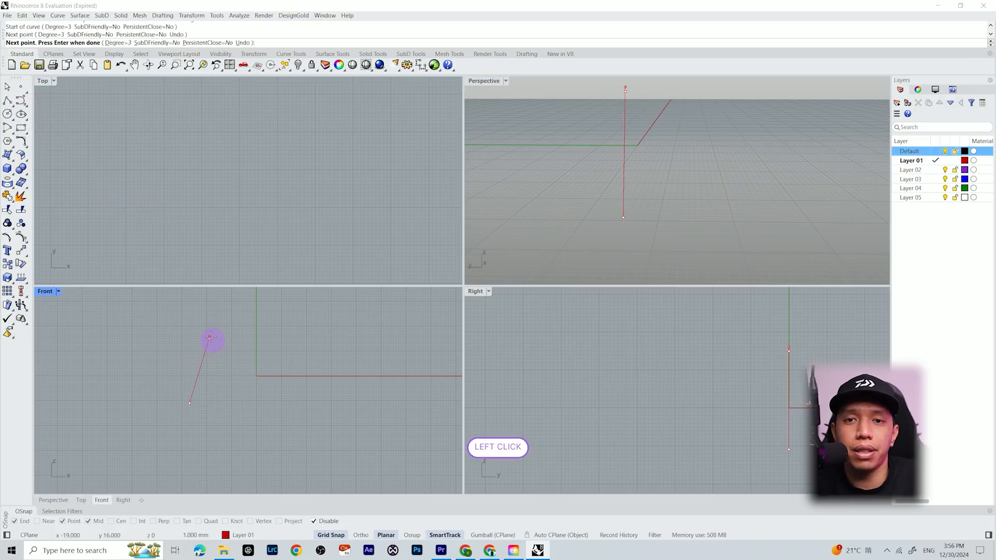
- Place control points around the origin in the Front view and close the profile curve
left_click(323, 384)
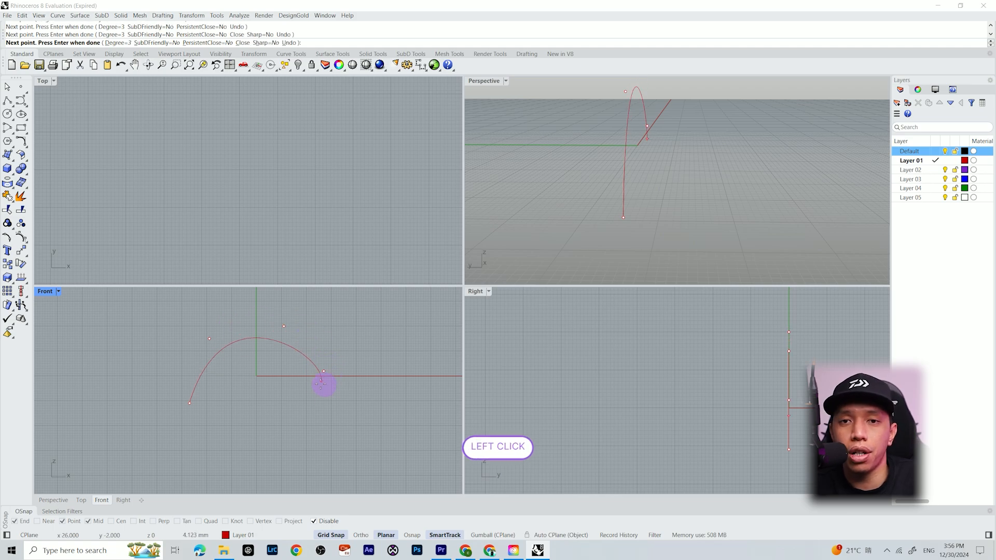
left_click(196, 424)
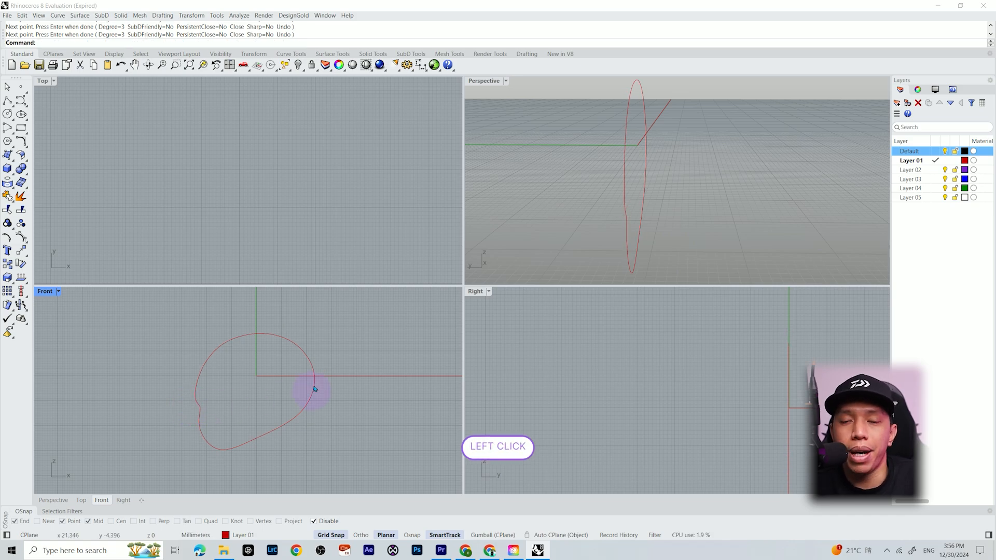
double_click(484, 81)
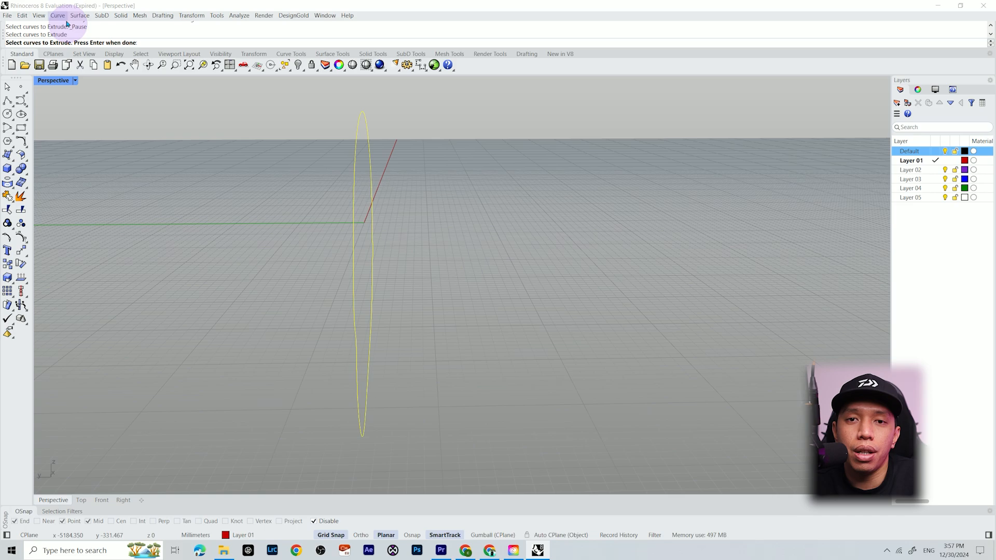
- Extrude the closed profile curve straight with Surface > Extrude Curve > Straight
left_click(79, 15)
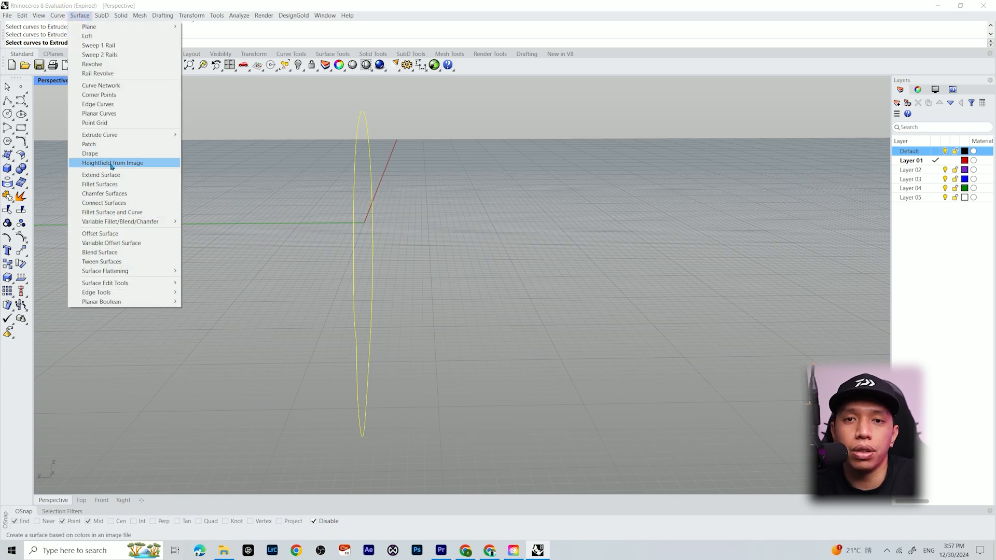
left_click(99, 134)
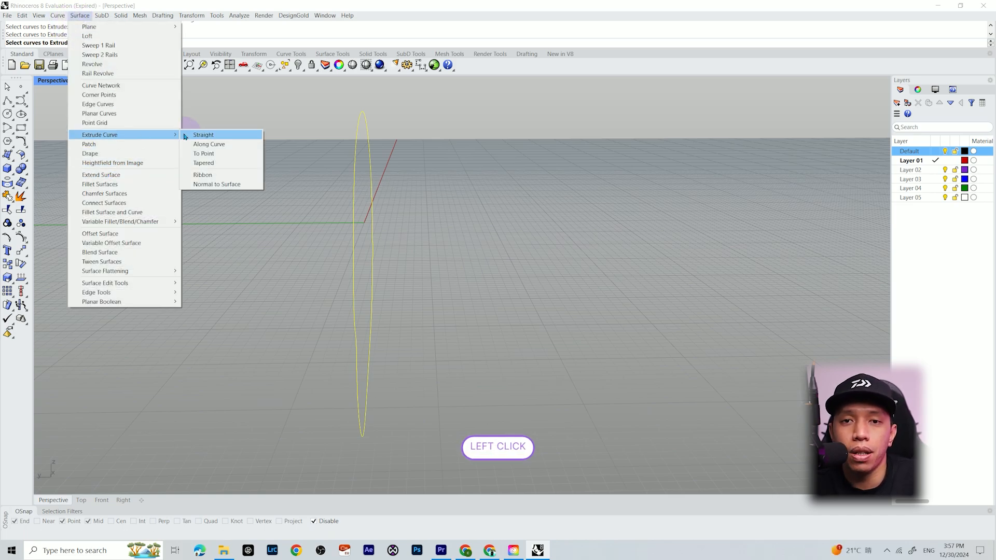
left_click(204, 135)
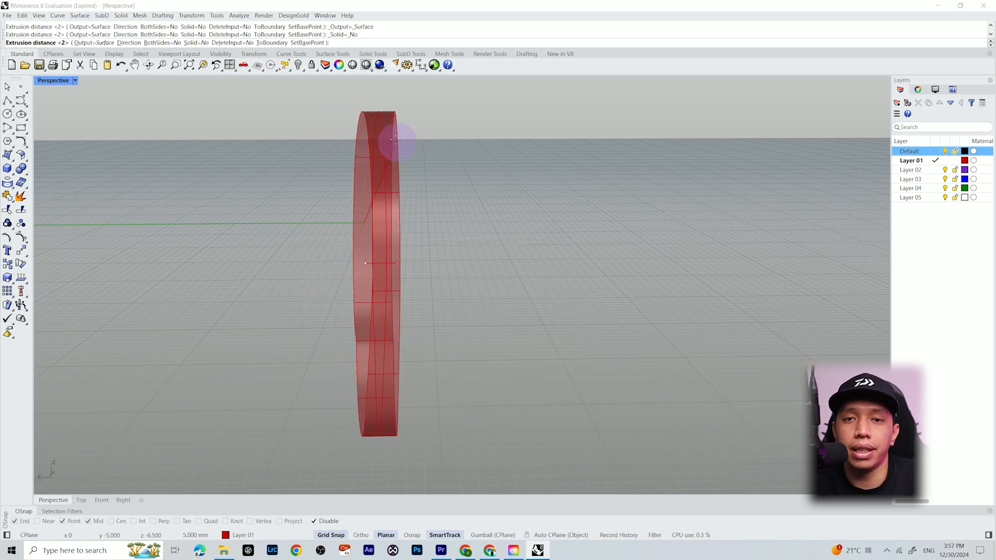
key("ctrl+z")
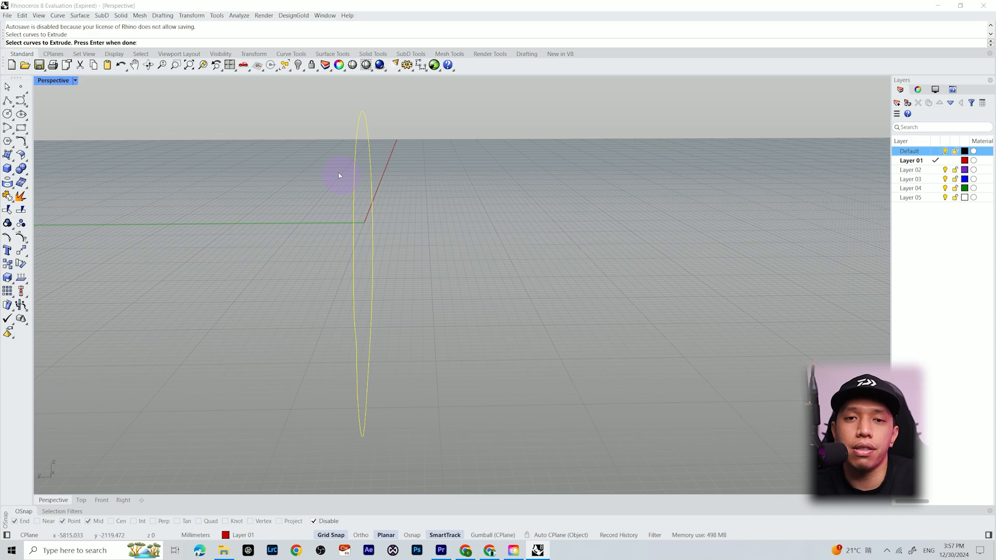
key("Return")
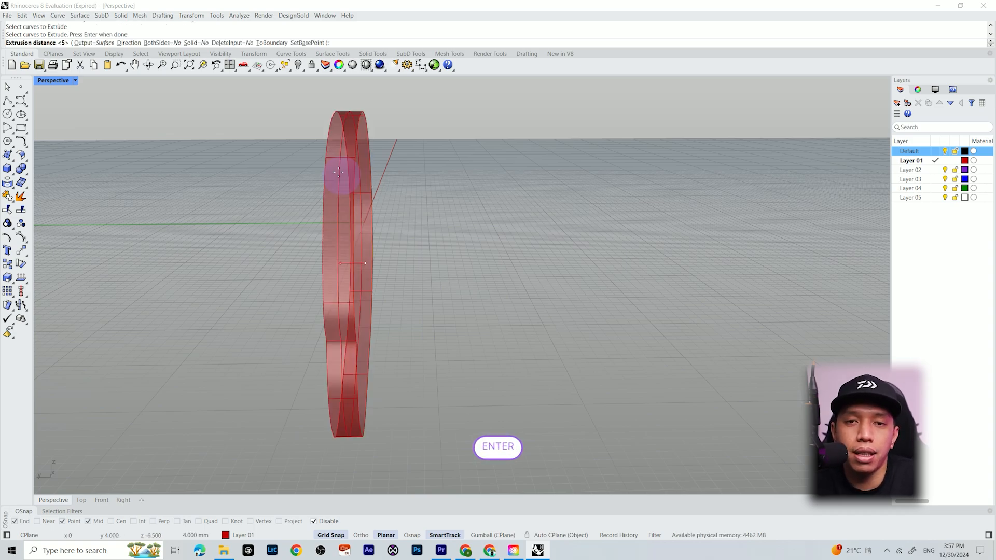